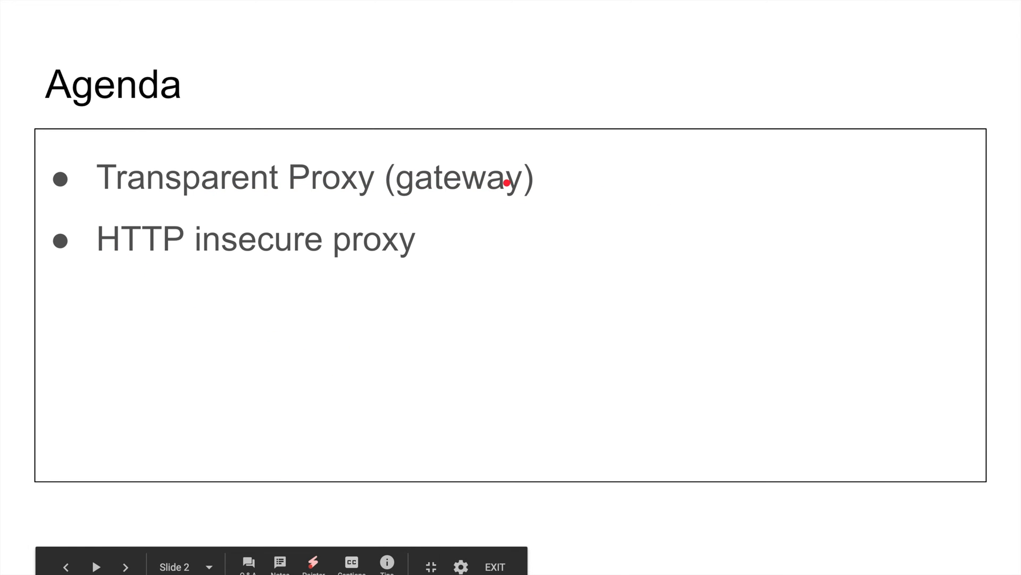
Advance the slideshow from the Agenda slide to the Transparent Proxy diagram.
left_click(125, 566)
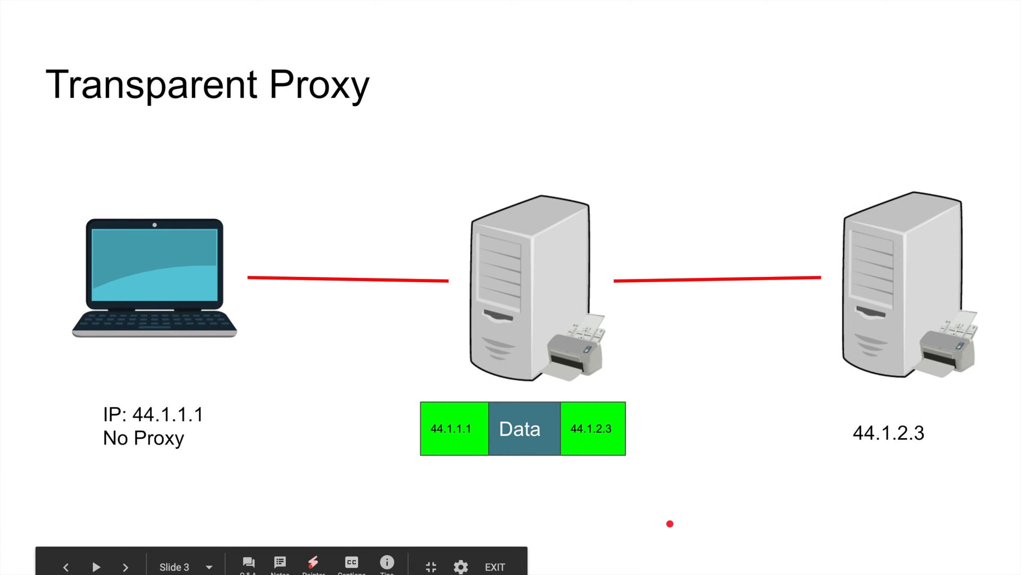
Advance to the Transparent Proxy slide where the packet's destination reads 44.9.9.9.
left_click_drag(281, 323, 140, 368)
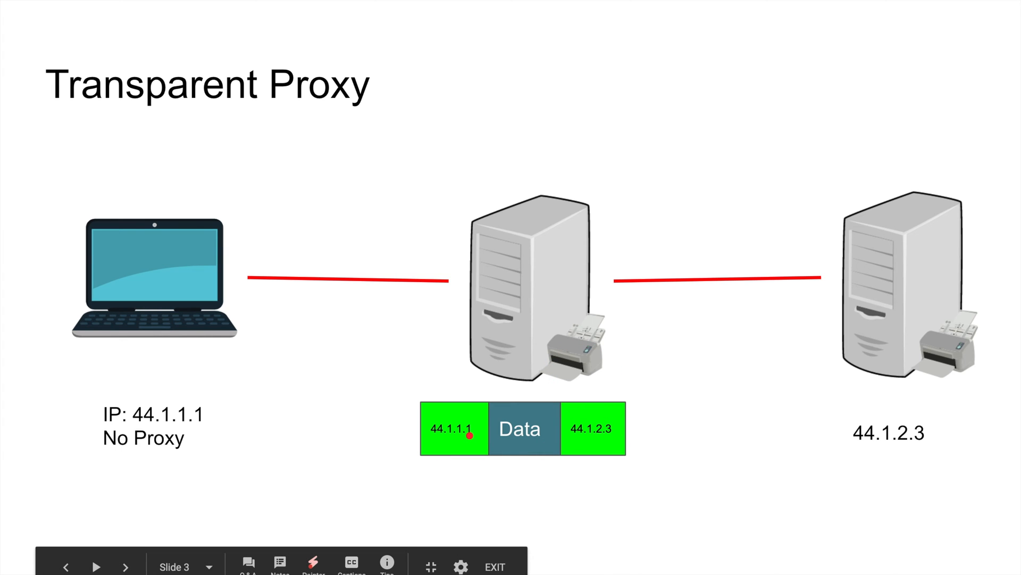
mouse_move(568, 421)
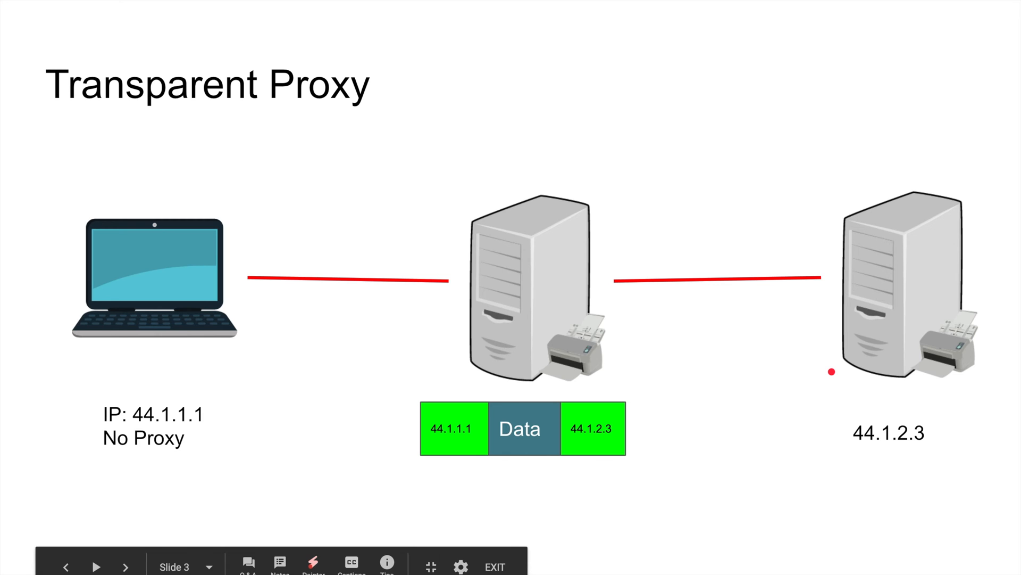
left_click(96, 566)
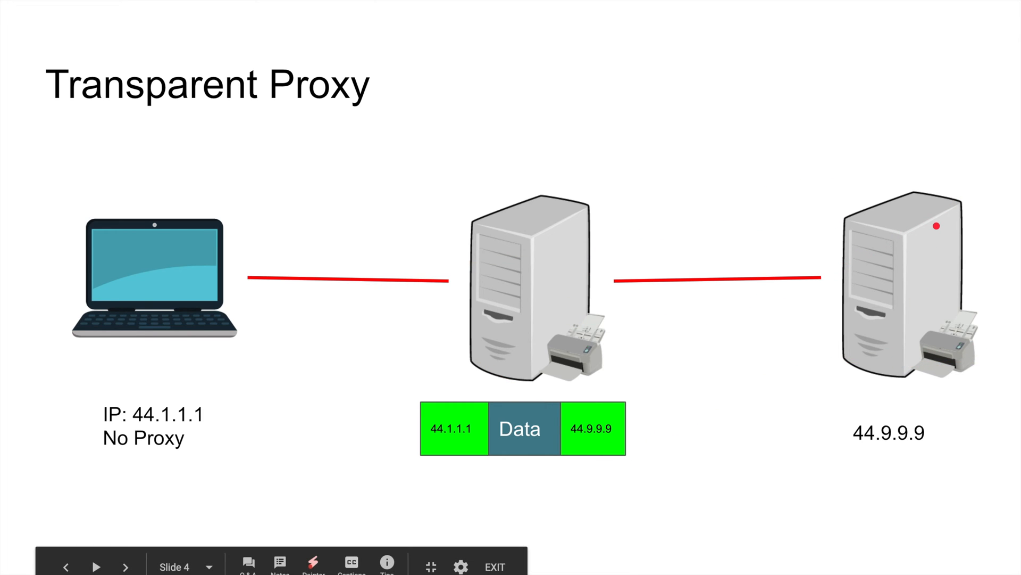
Play the next animation to show the red X beside the 44.9.9.9 packet.
left_click_drag(600, 0, 655, 107)
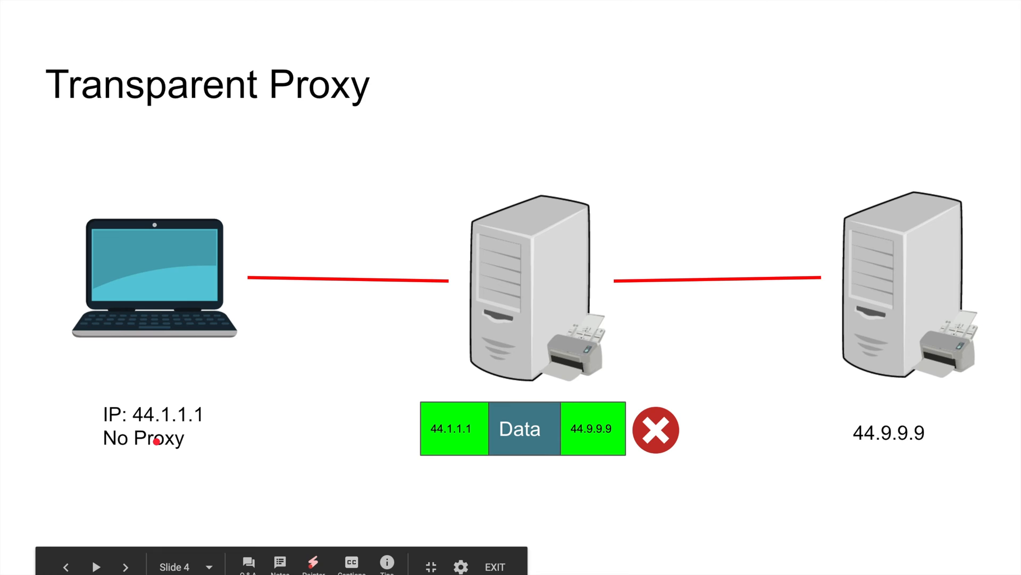
left_click(95, 565)
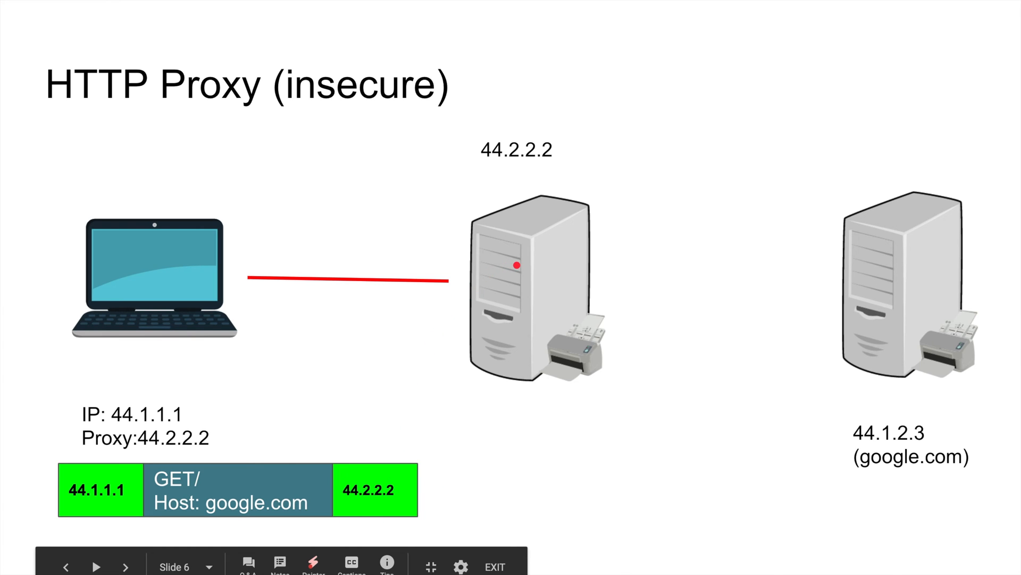
mouse_move(96, 456)
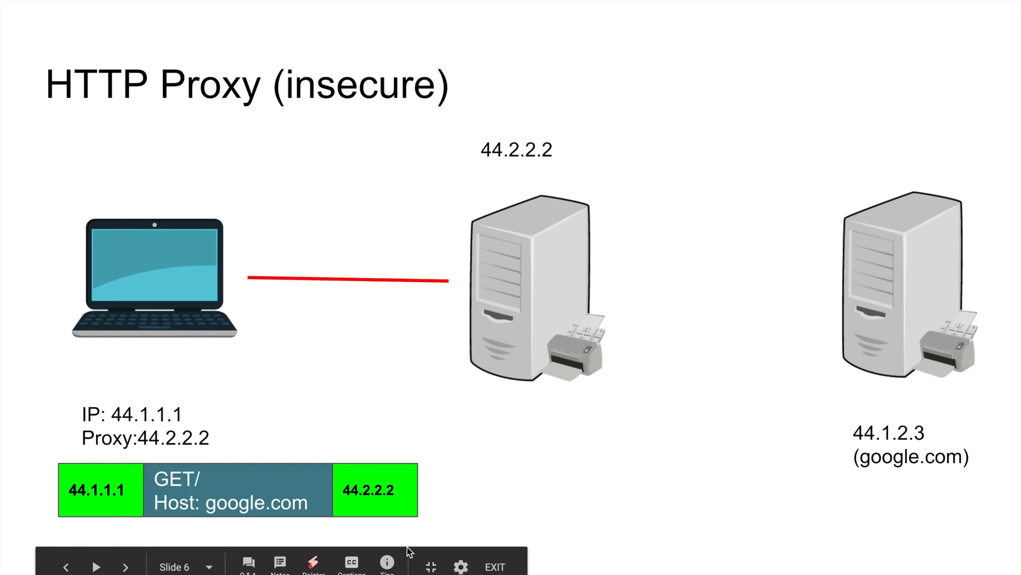
Advance to the slide where the proxy forwards the google.com GET from 44.2.2.2 to 44.1.2.3.
left_click(95, 566)
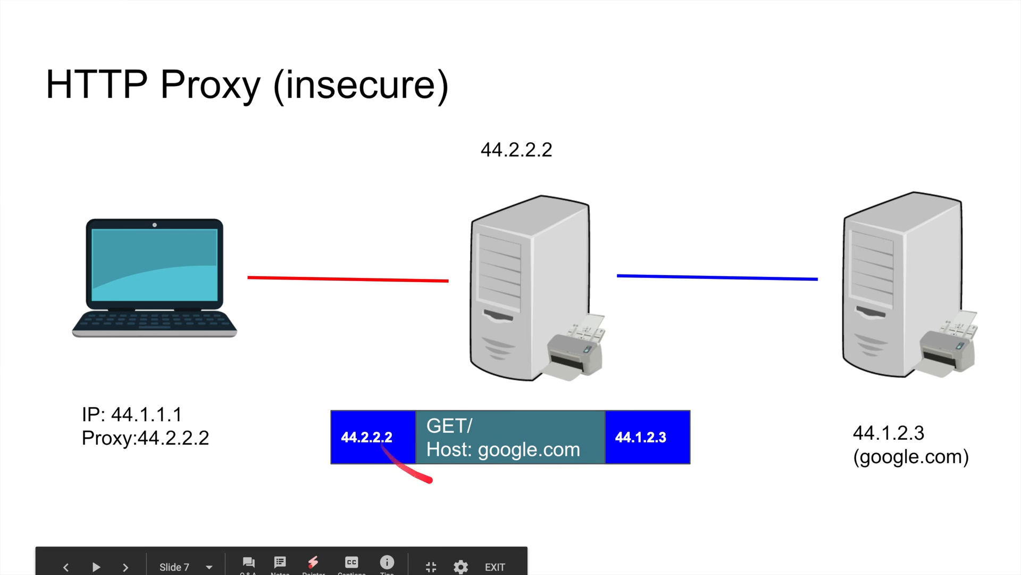
Advance past the 200 OK index.html response slide to the insecure HTTP proxy traits list.
left_click(95, 565)
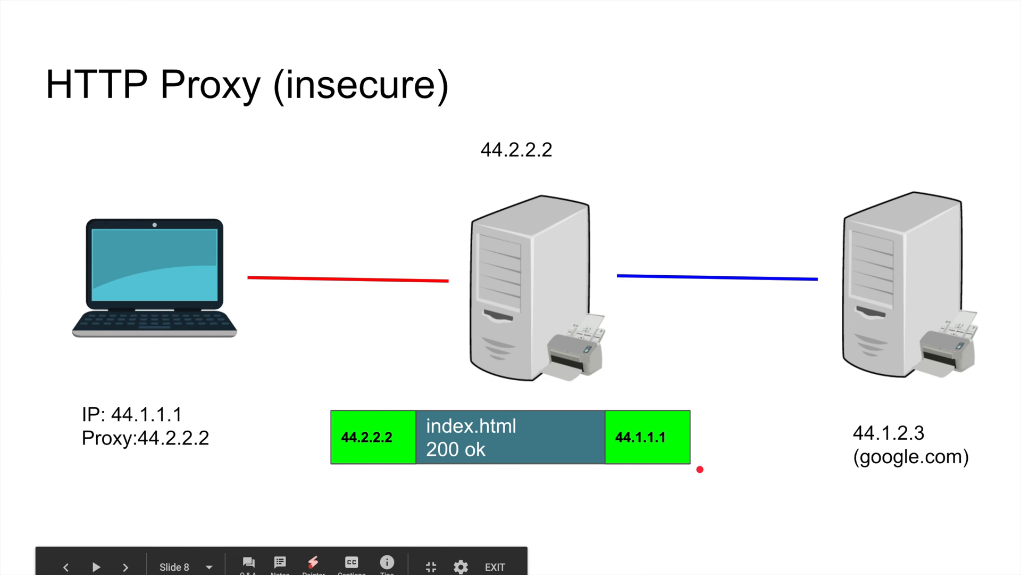
left_click(96, 565)
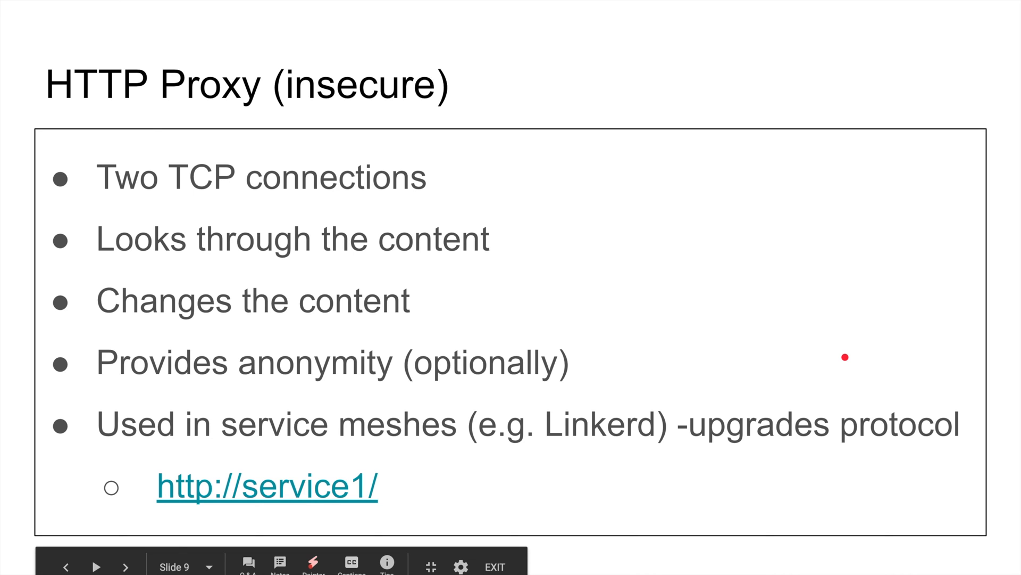
left_click_drag(124, 548, 736, 306)
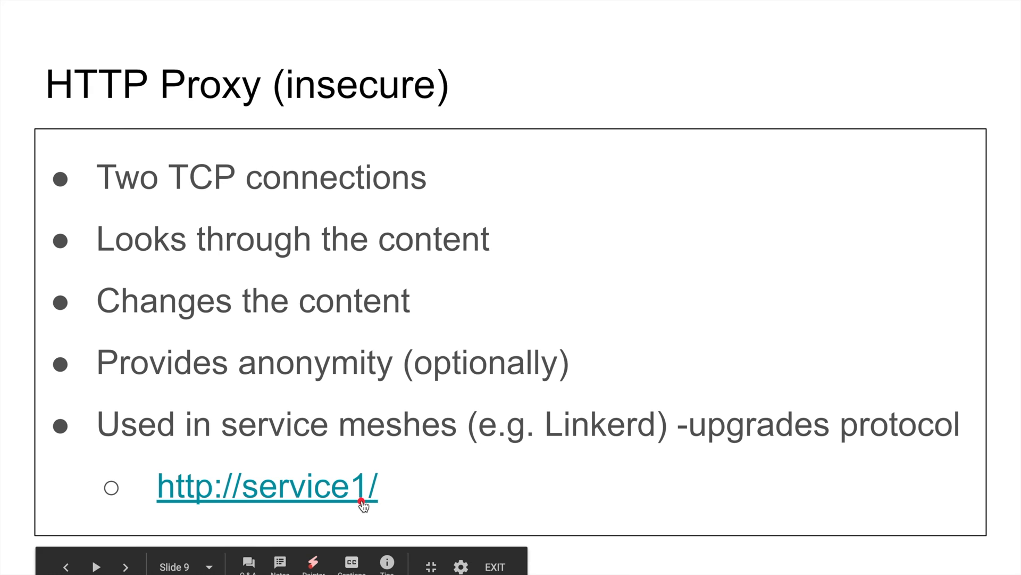
mouse_move(340, 509)
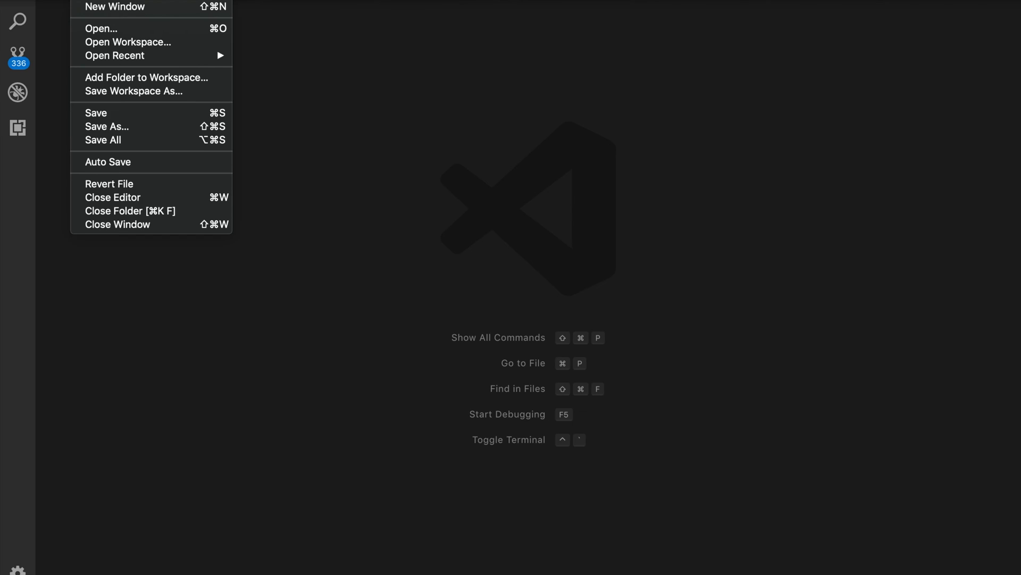
Open the http-proxy folder as the project and create a new file named index.js.
left_click(101, 28)
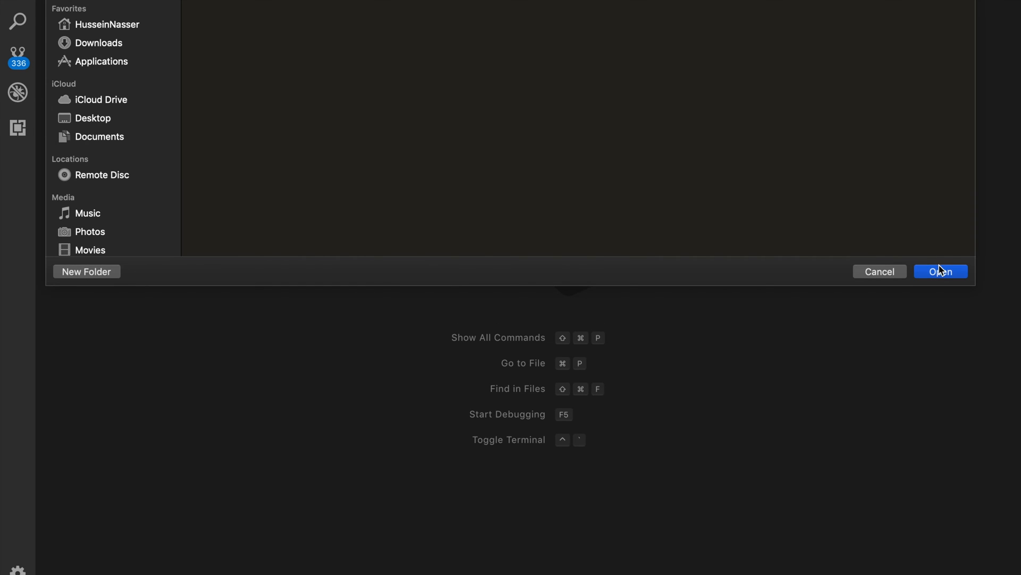
left_click(940, 272)
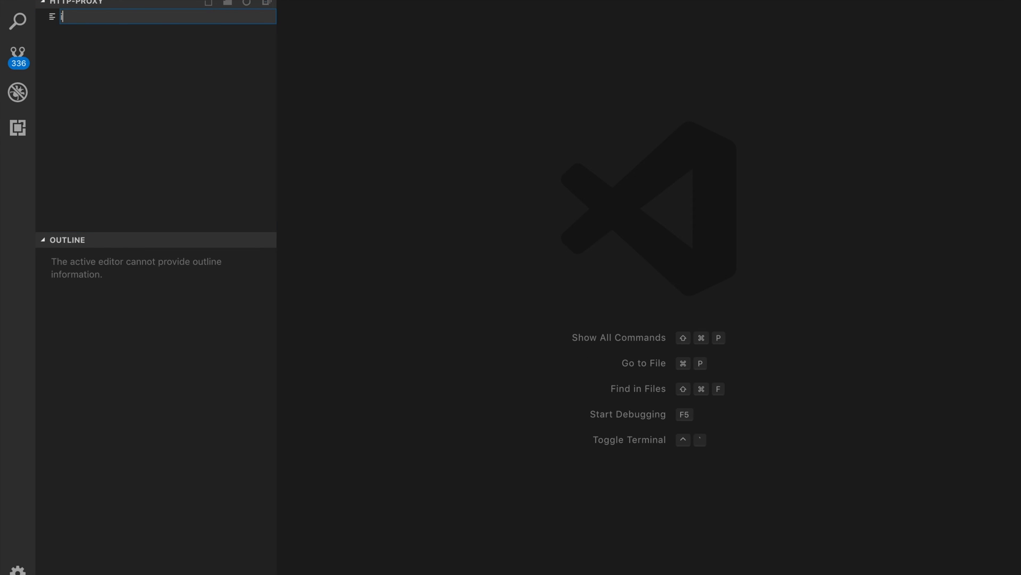
type("ndex.js")
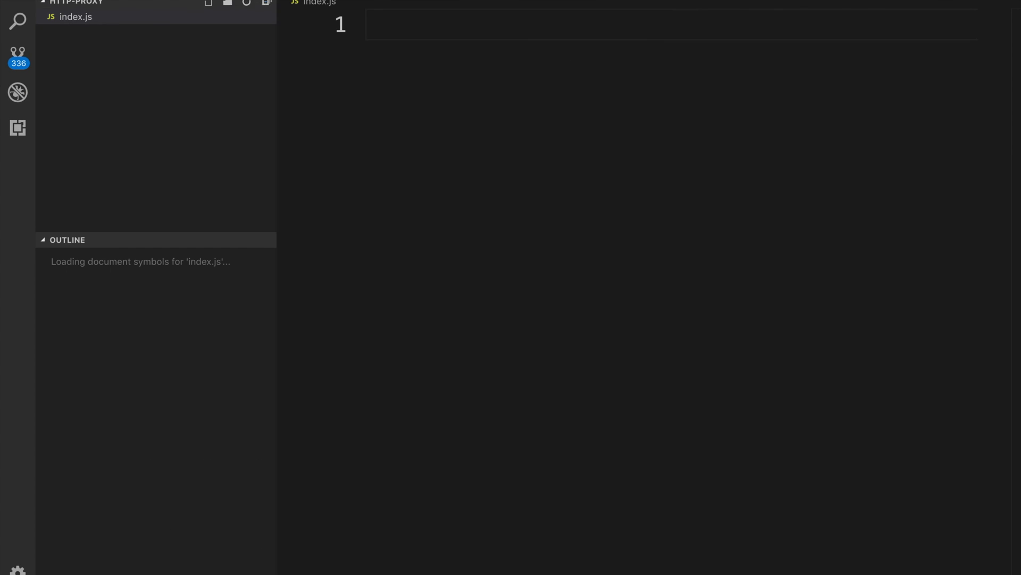
Write an Express app whose root GET handler logs the request and sends "res".
type("const app = require(\"express\")(")
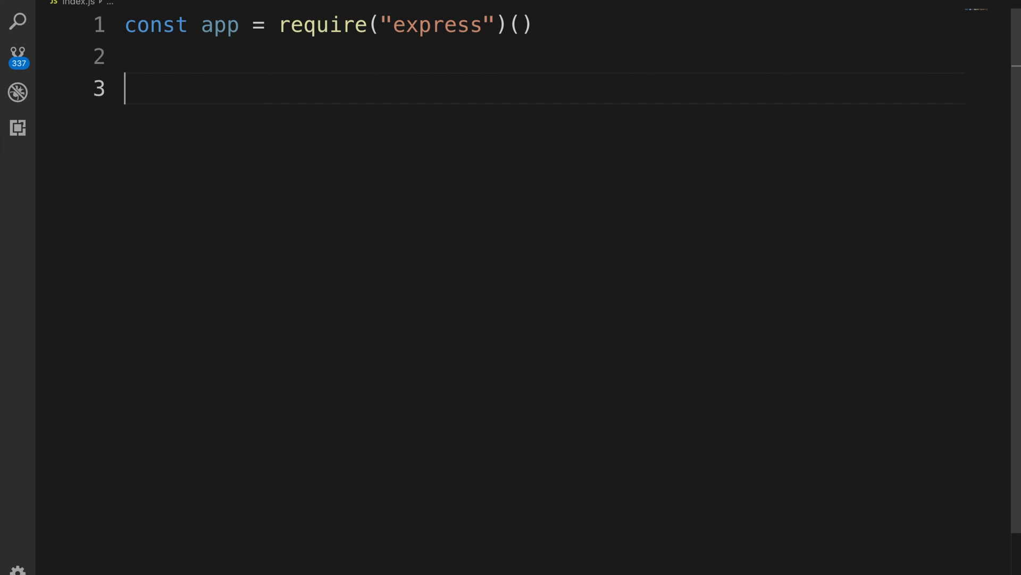
type("app.")
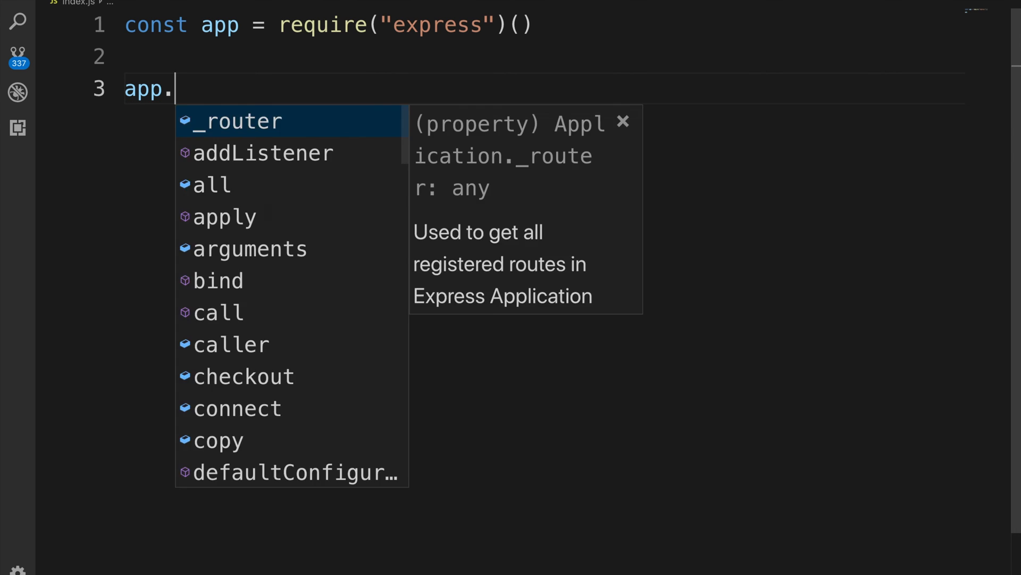
type("get(\"/\")")
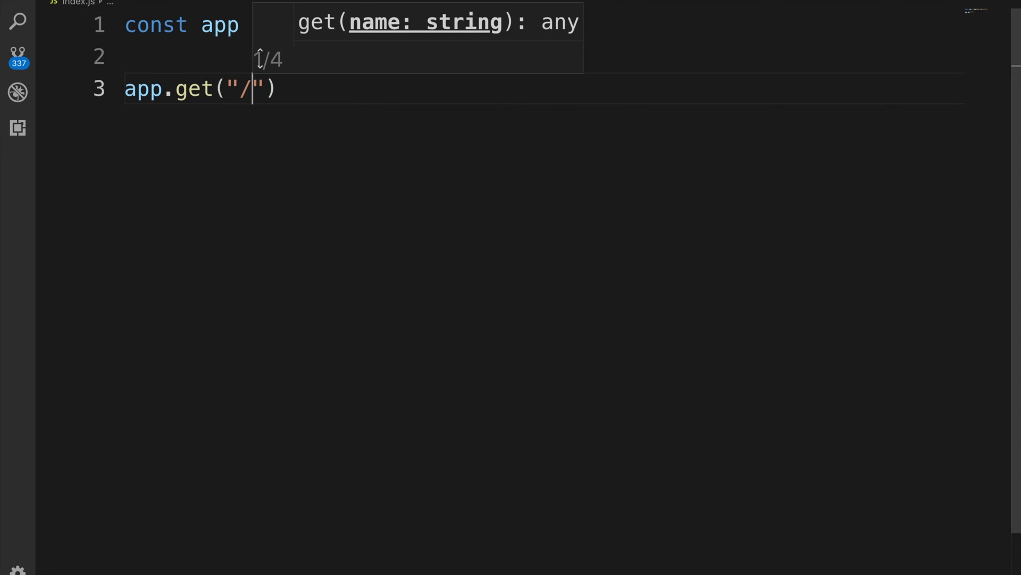
type(",")
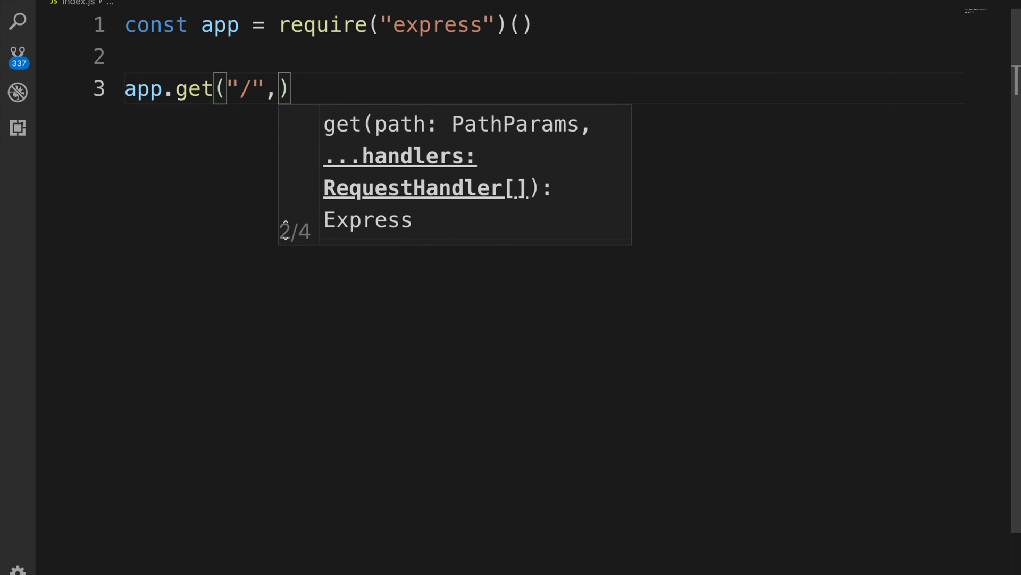
type("(req, res")
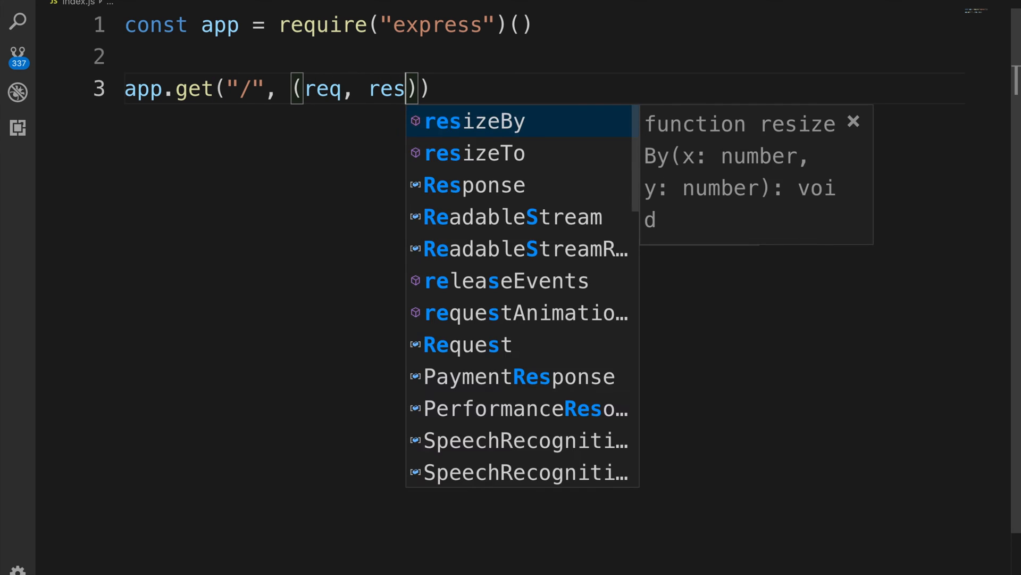
type("=> {")
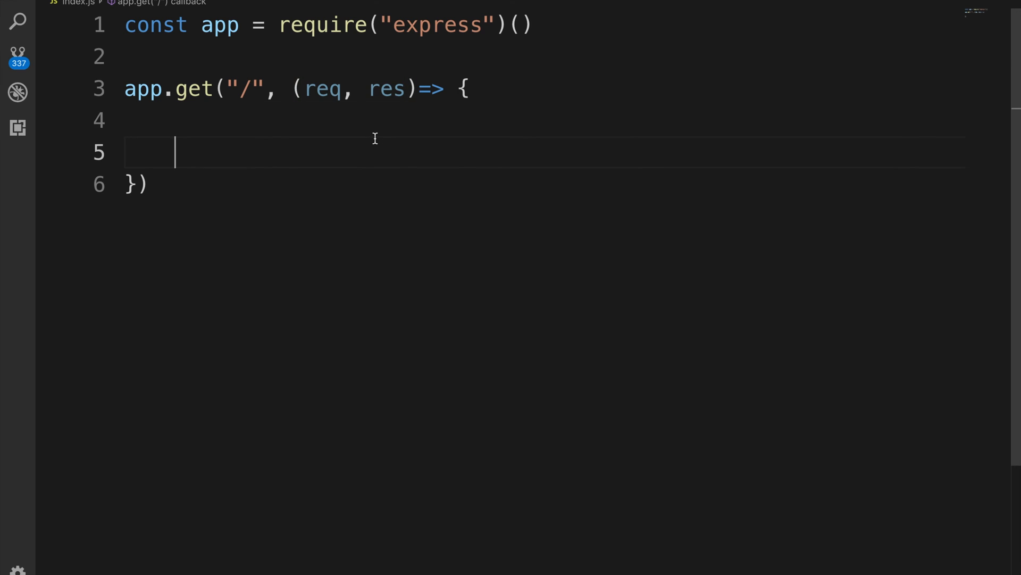
type("console.log(req);")
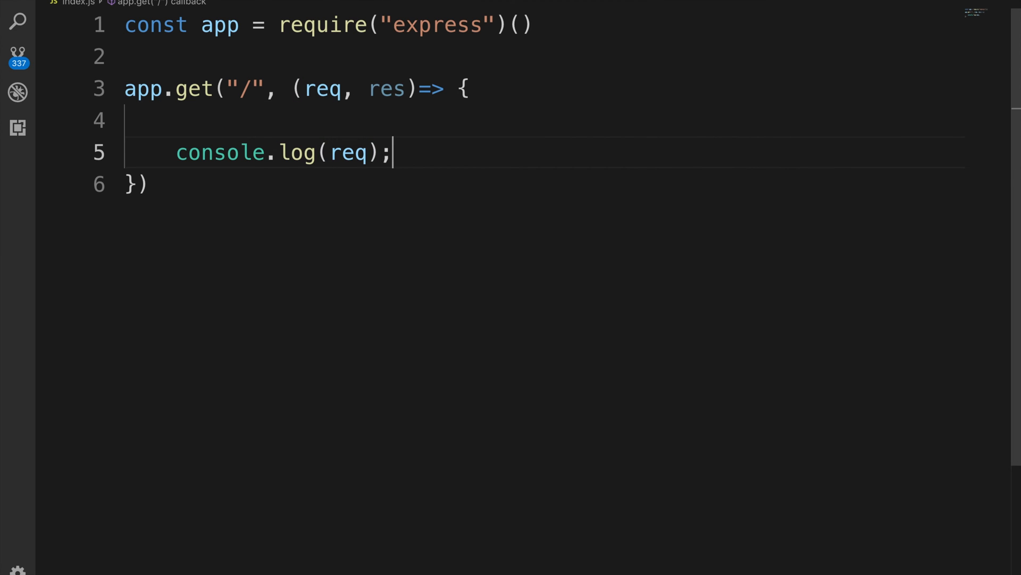
key("Enter")
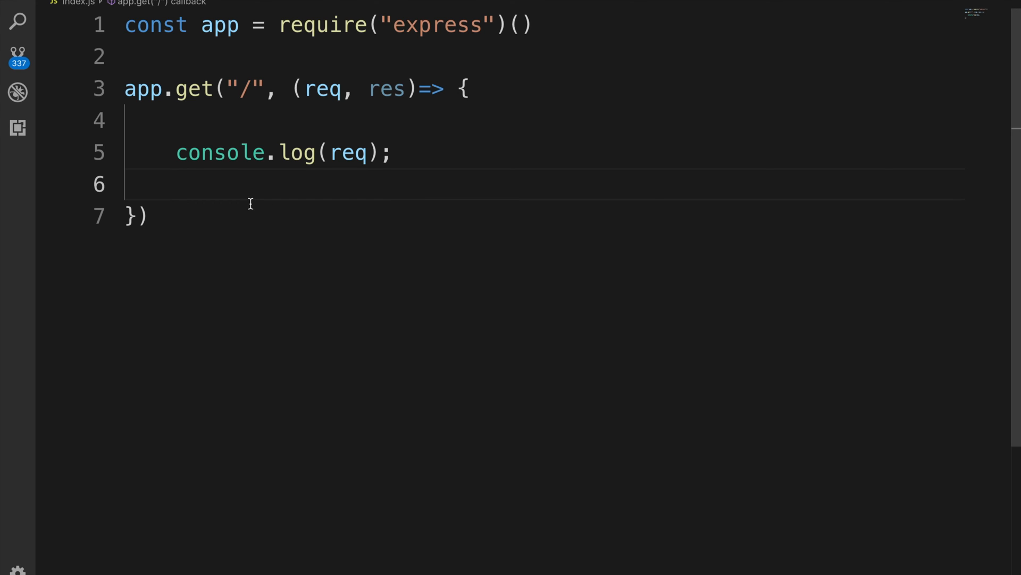
type("c")
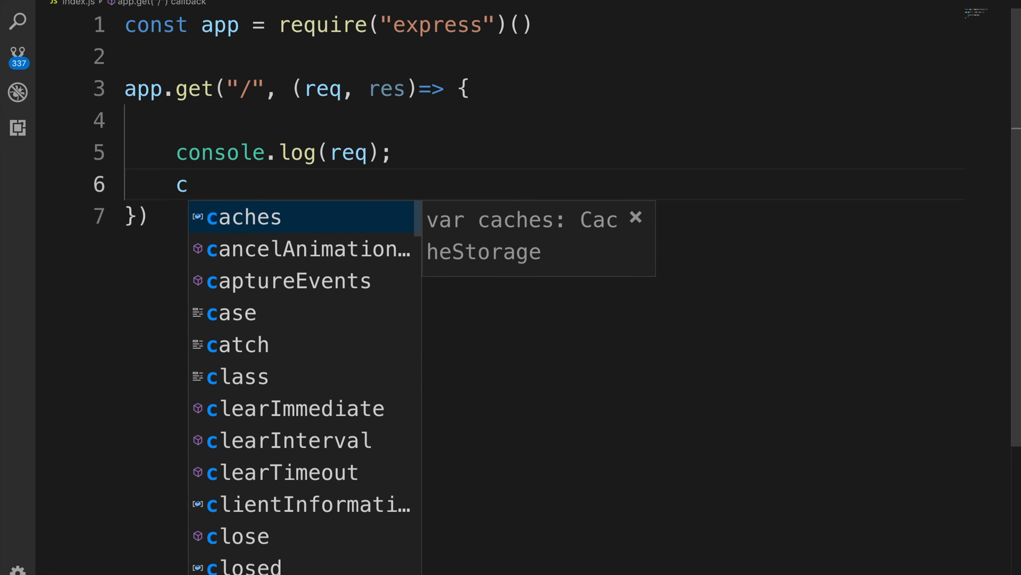
type("r")
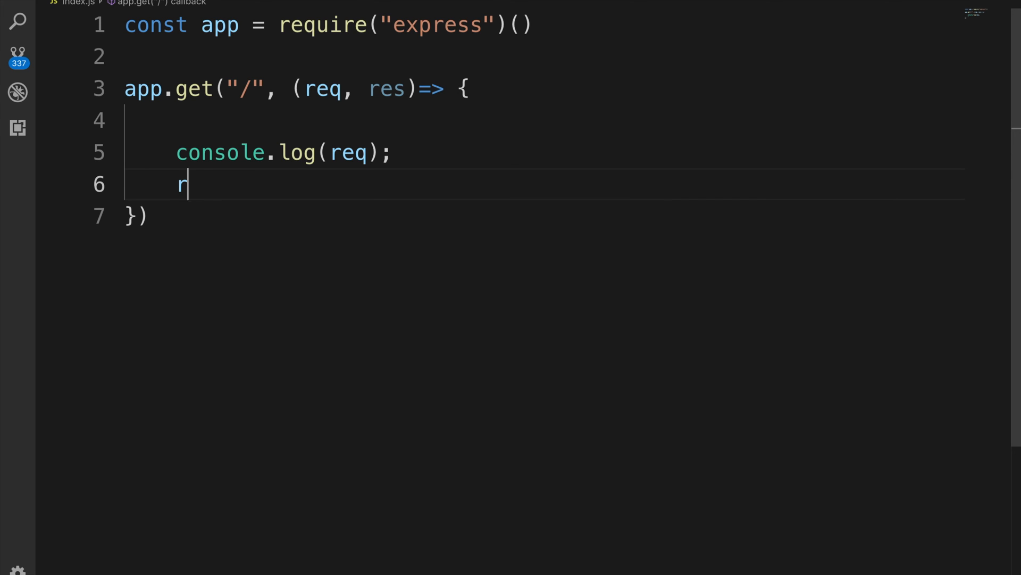
type("es.send(\"res\"")
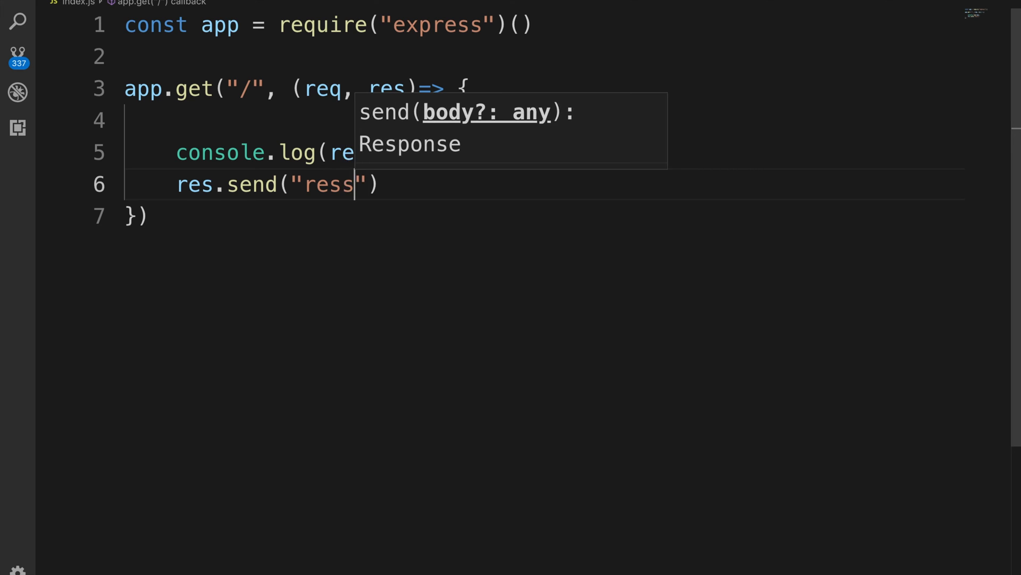
Add app.listen on port 8080 with a "Proxy is listening on 8080" log message.
type("ap")
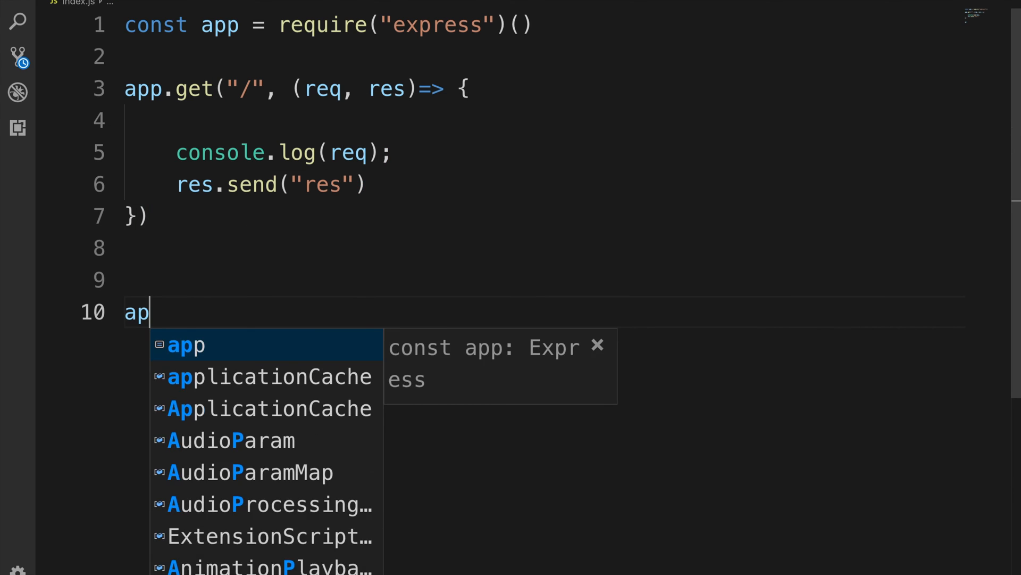
type("p.listen()")
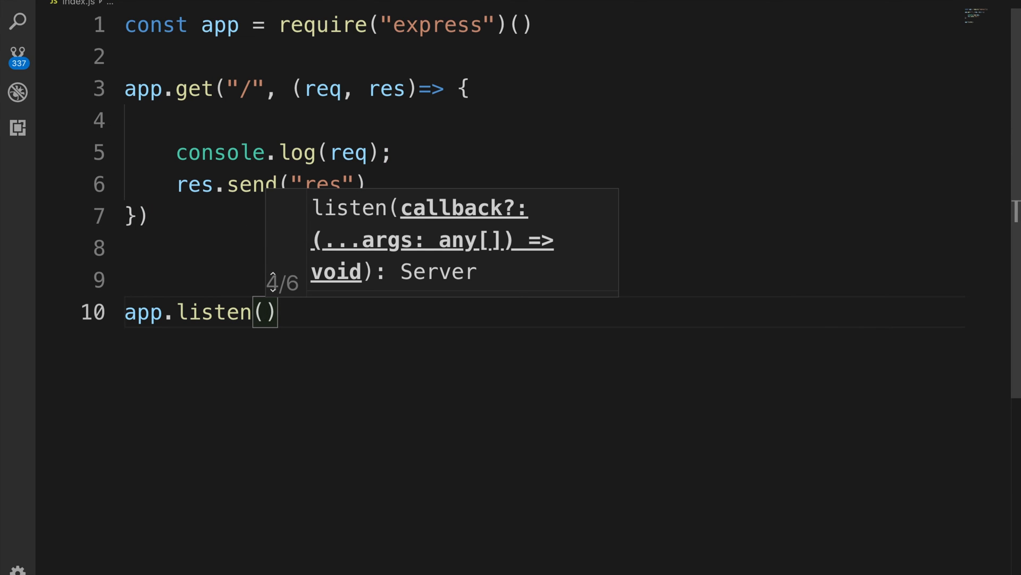
type("8080, (")
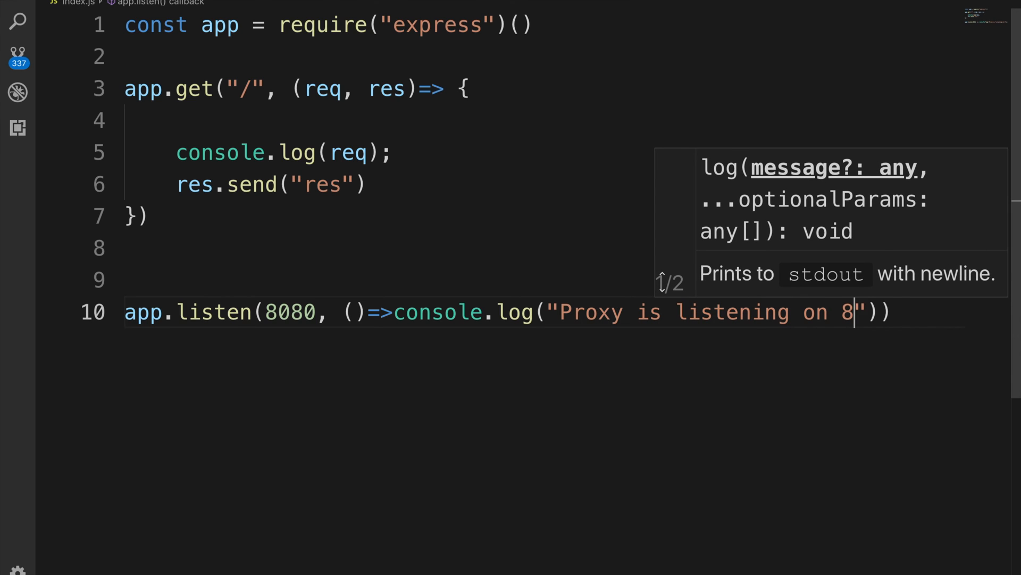
type("080")
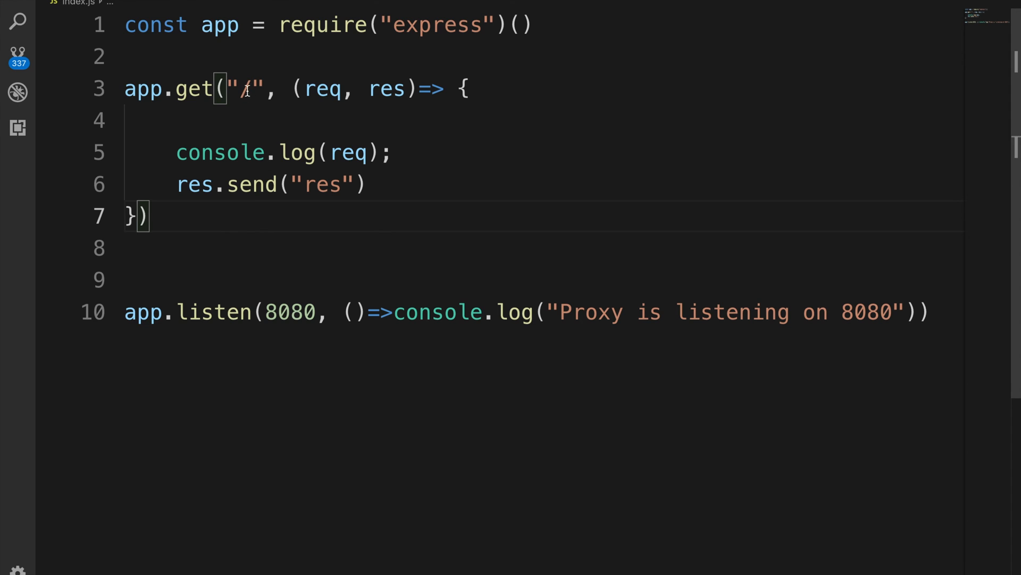
mouse_move(85, 176)
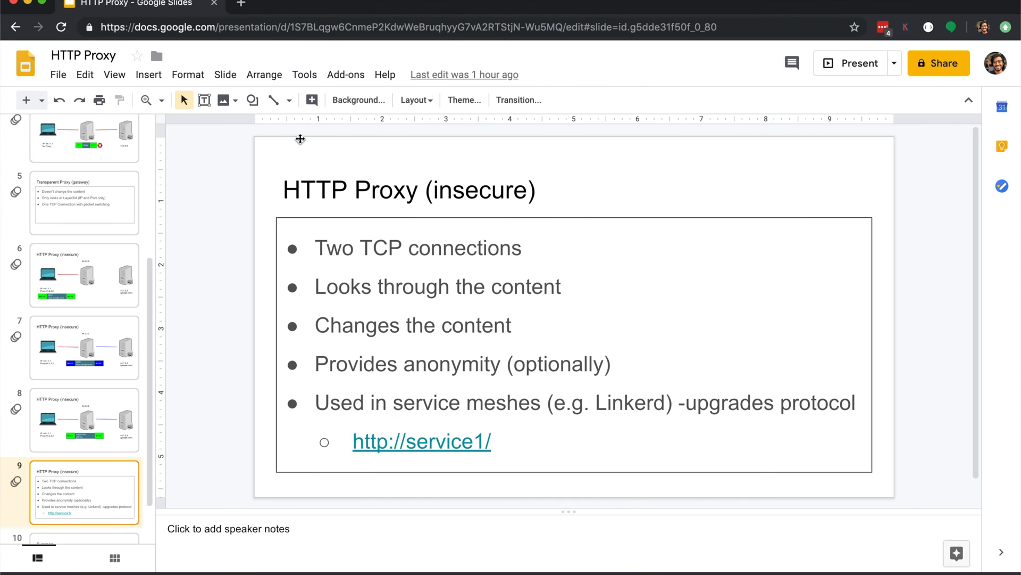
Load localhost:8080 in Chrome to see the server's "res" reply.
type("loclhost:8080")
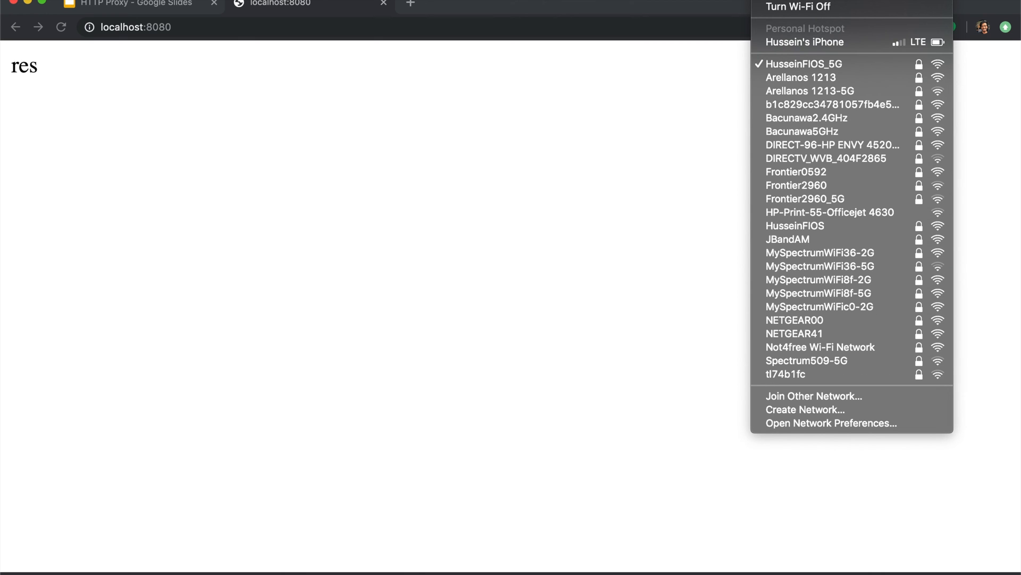
mouse_move(819, 252)
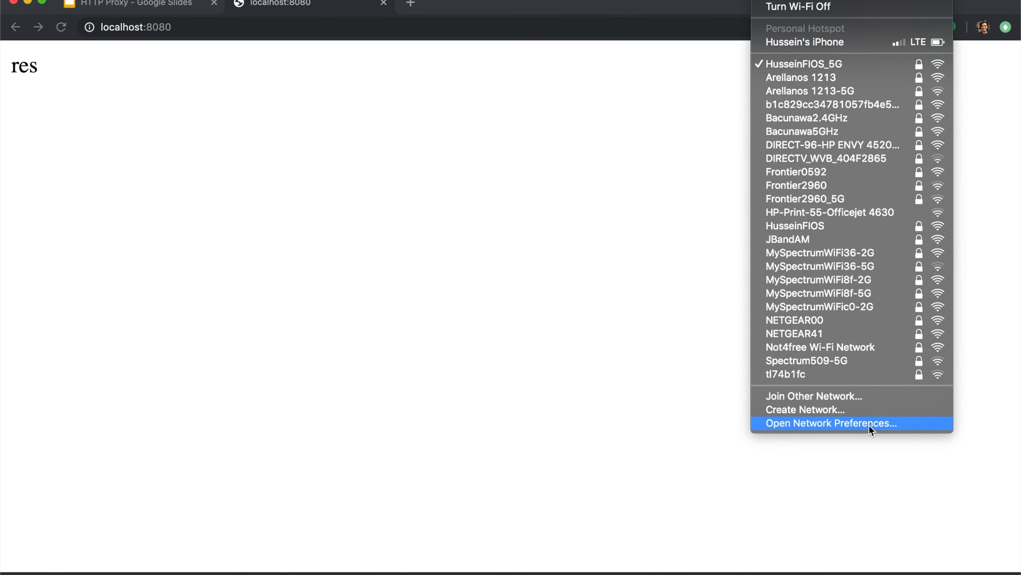
Enable the Wi-Fi Web Proxy (HTTP) at 127.0.0.1 port 8080 and save it.
left_click(830, 423)
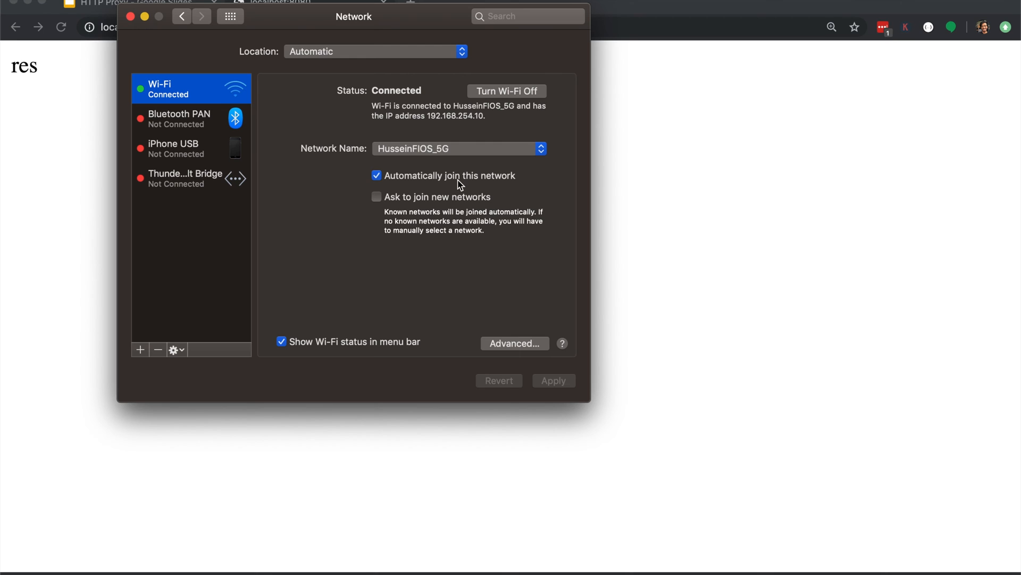
mouse_move(464, 137)
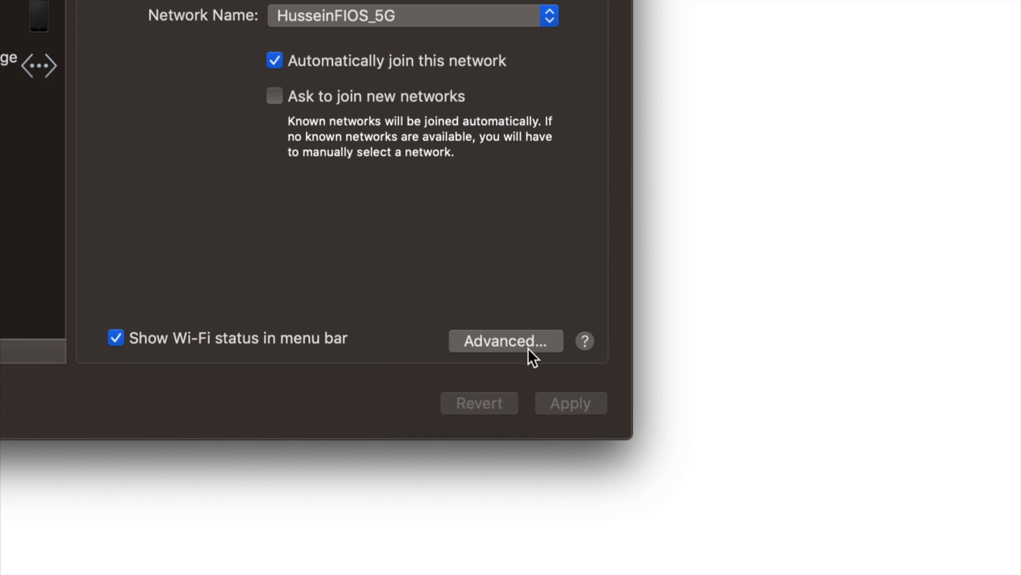
left_click(505, 340)
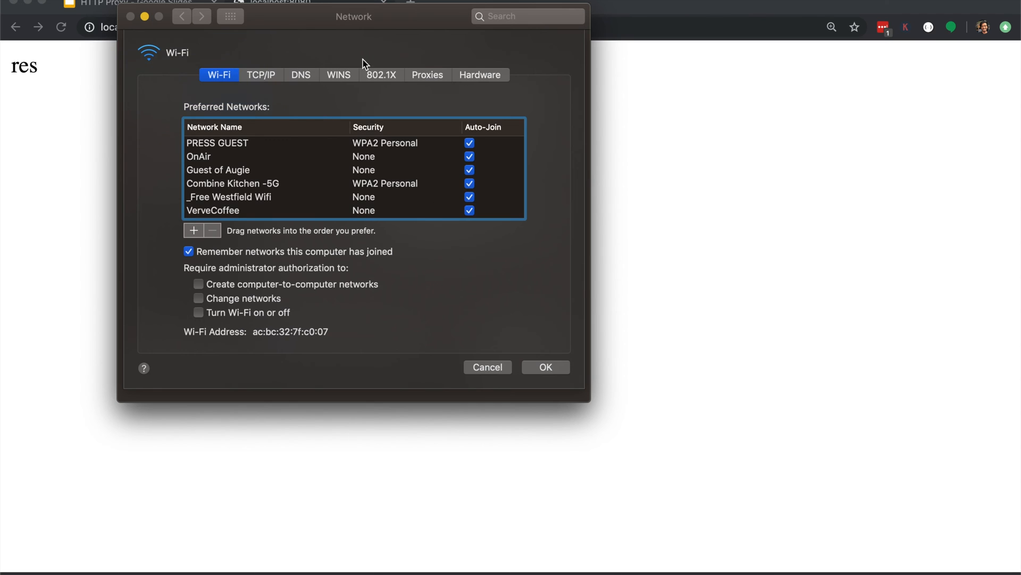
left_click(427, 74)
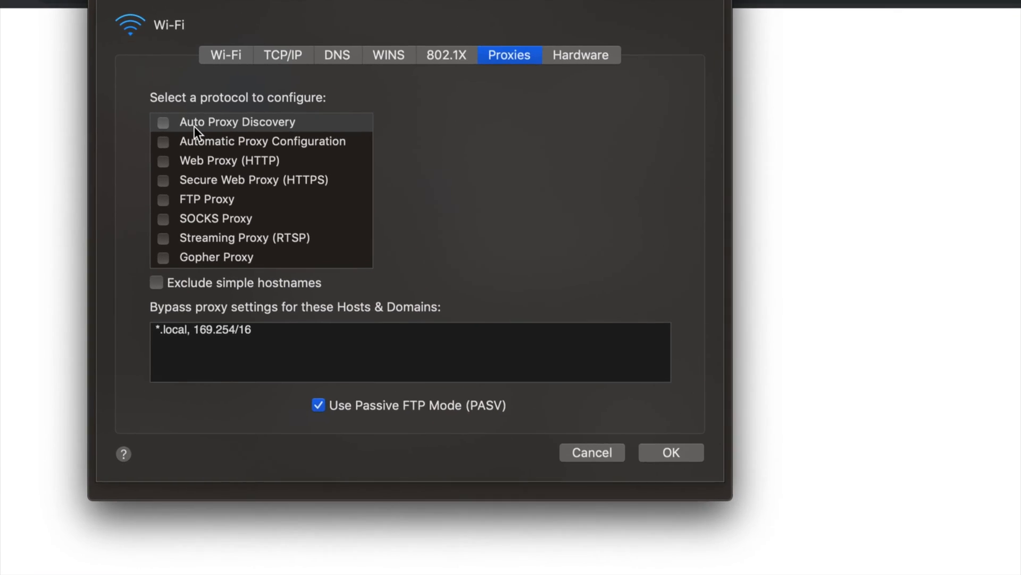
left_click(228, 160)
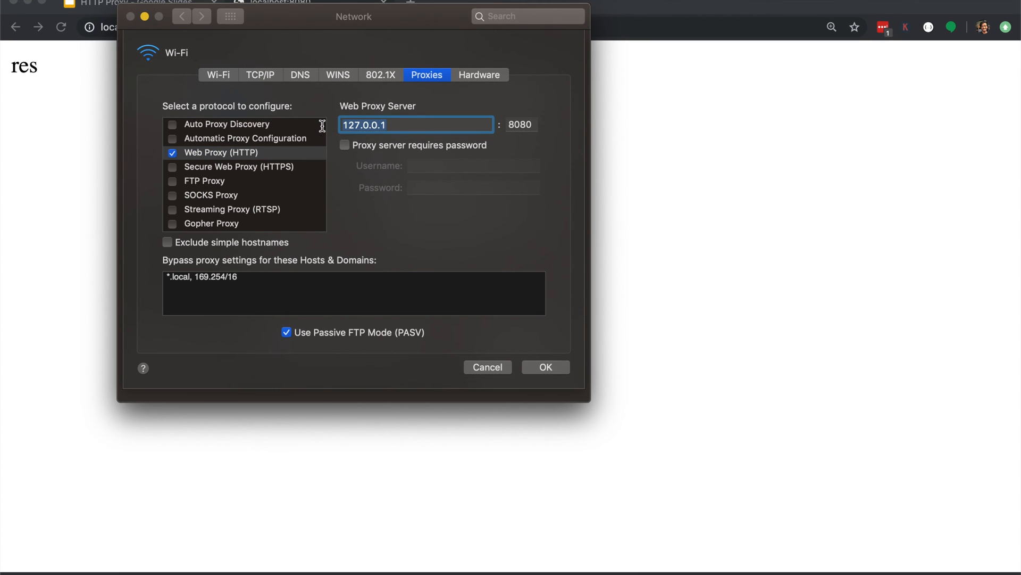
mouse_move(580, 116)
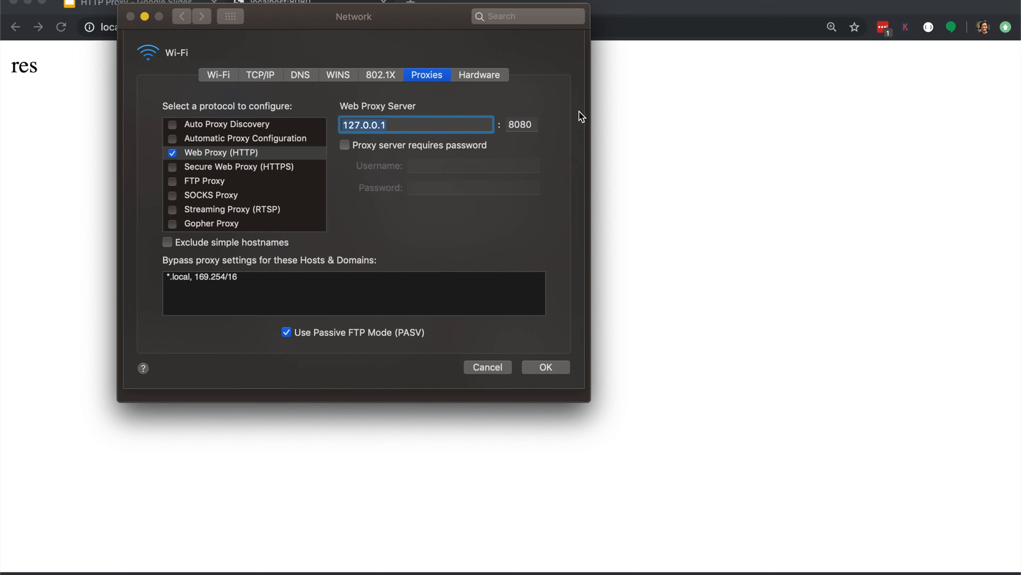
left_click(521, 124)
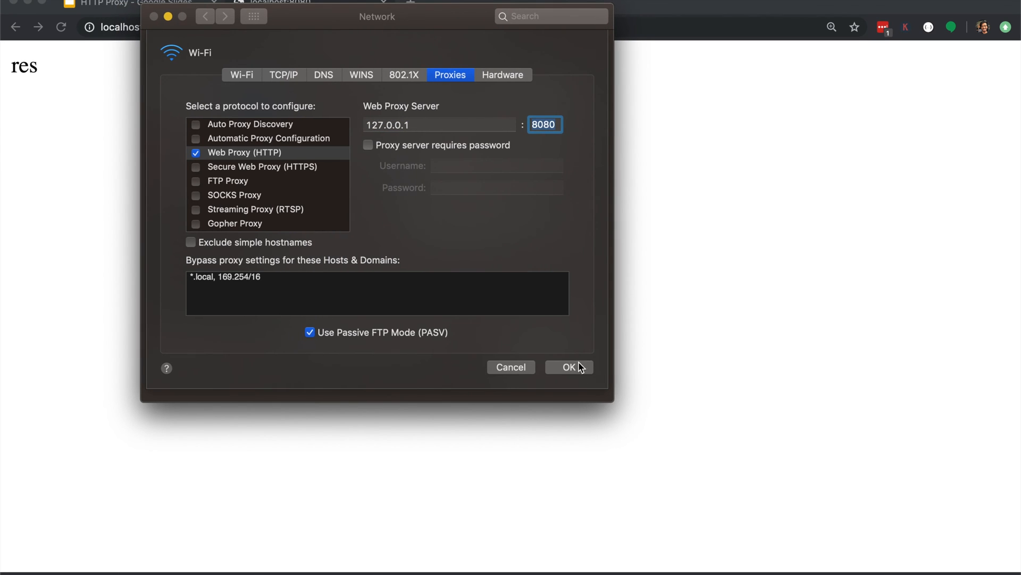
left_click(569, 366)
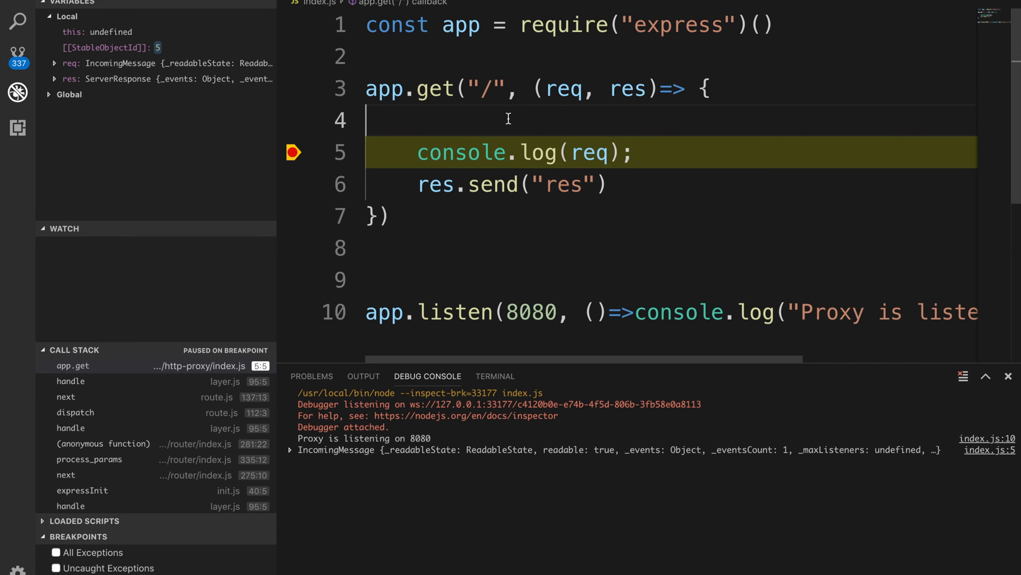
mouse_move(562, 89)
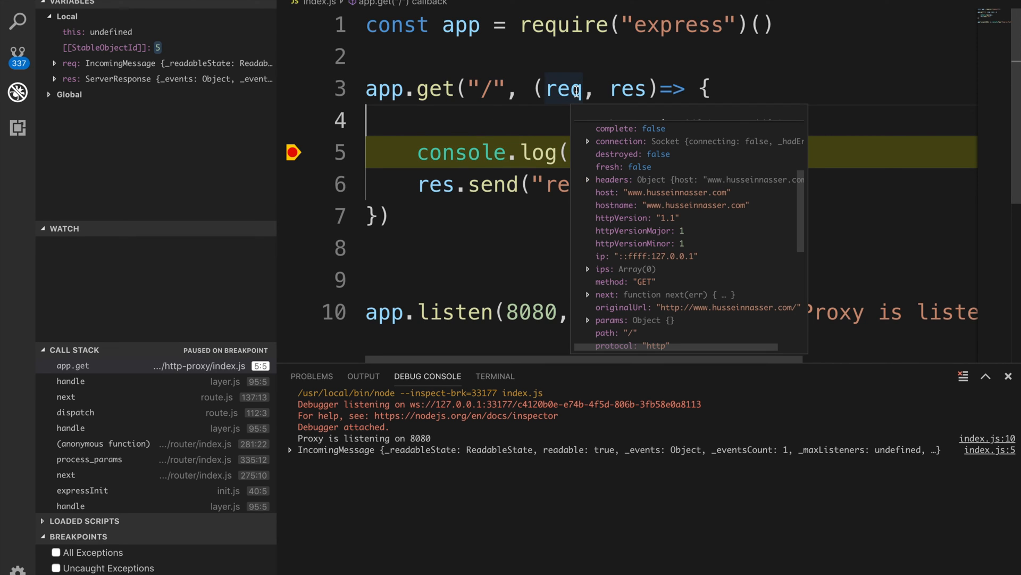
mouse_move(588, 111)
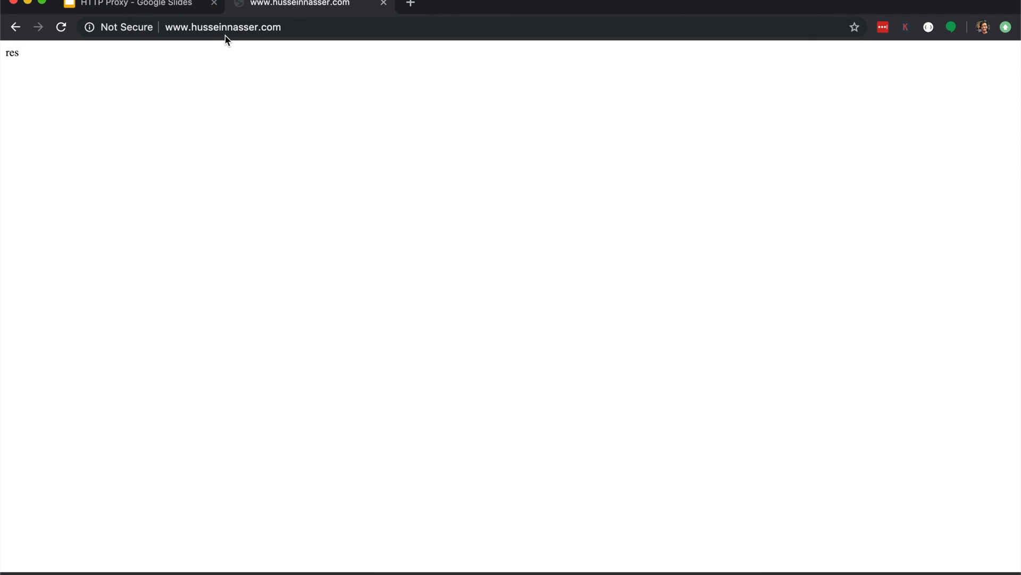
type("google.com")
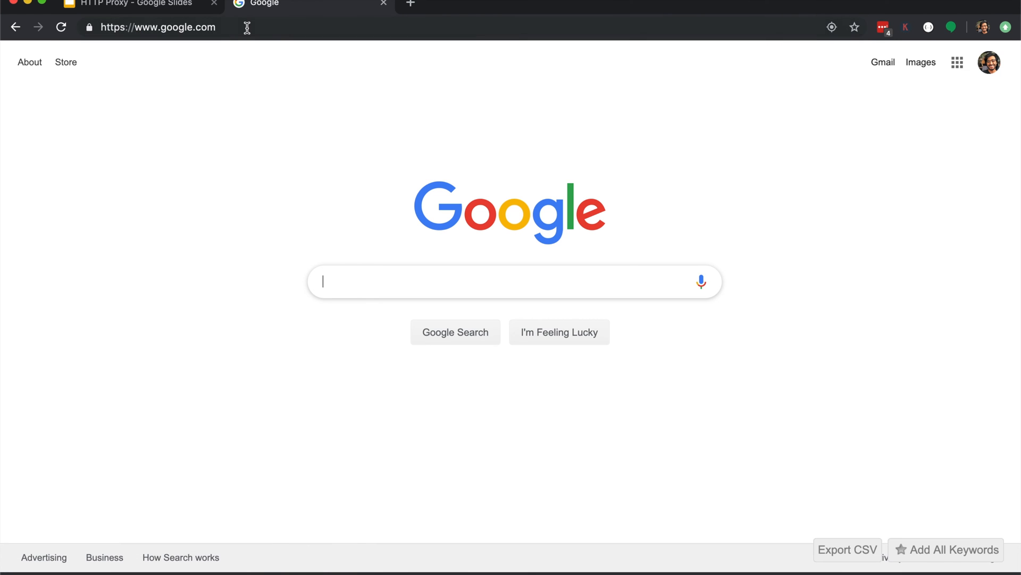
Switch to Chrome and start a fresh blank tab after inspecting the paused example.com request.
left_click(157, 27)
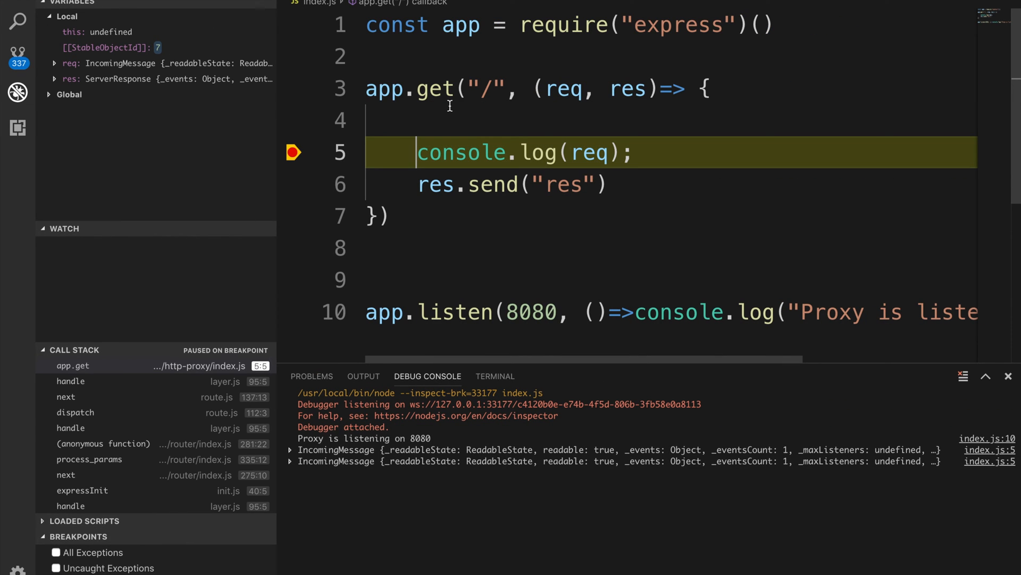
mouse_move(593, 153)
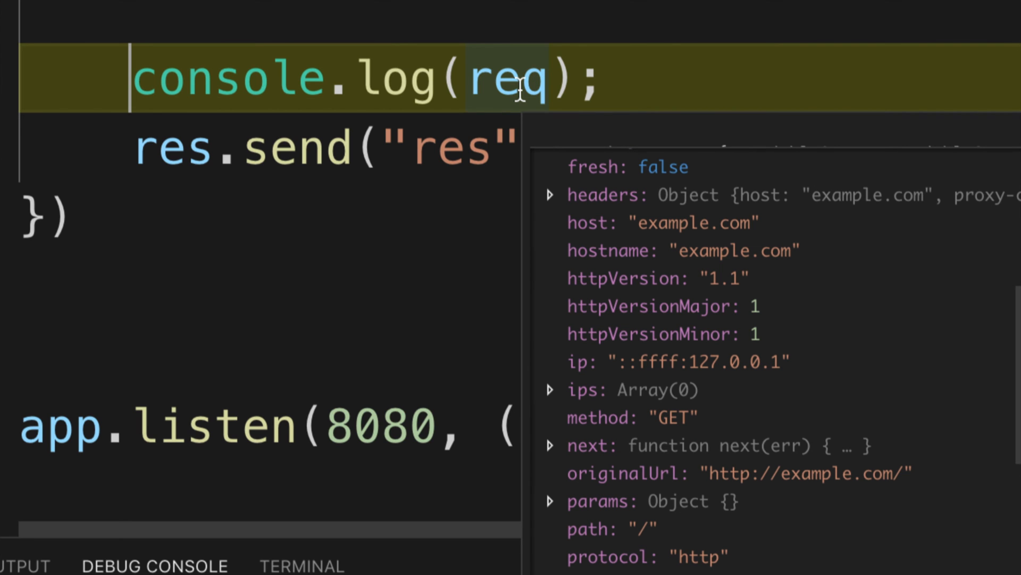
mouse_move(739, 240)
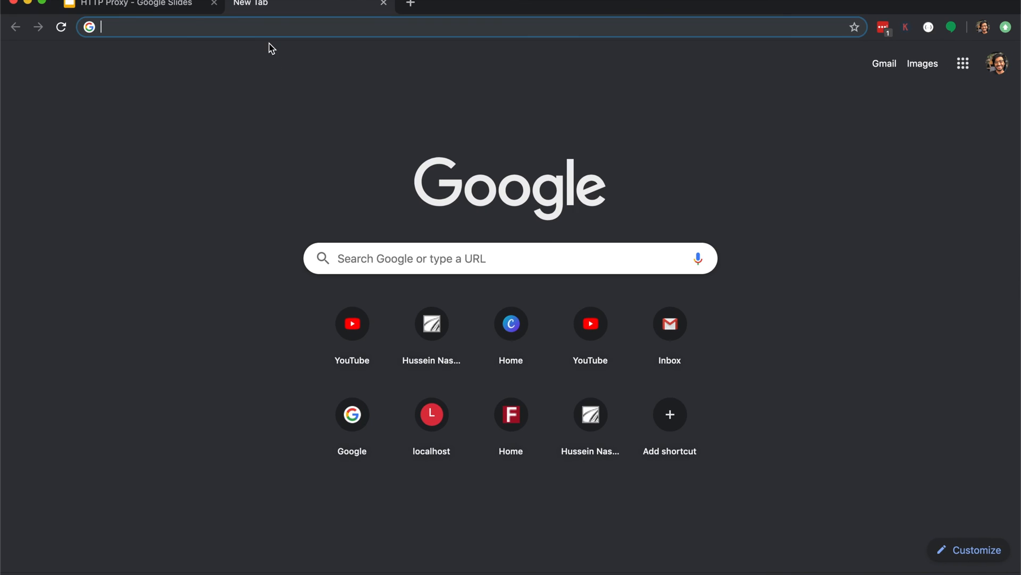
type("http://balooo")
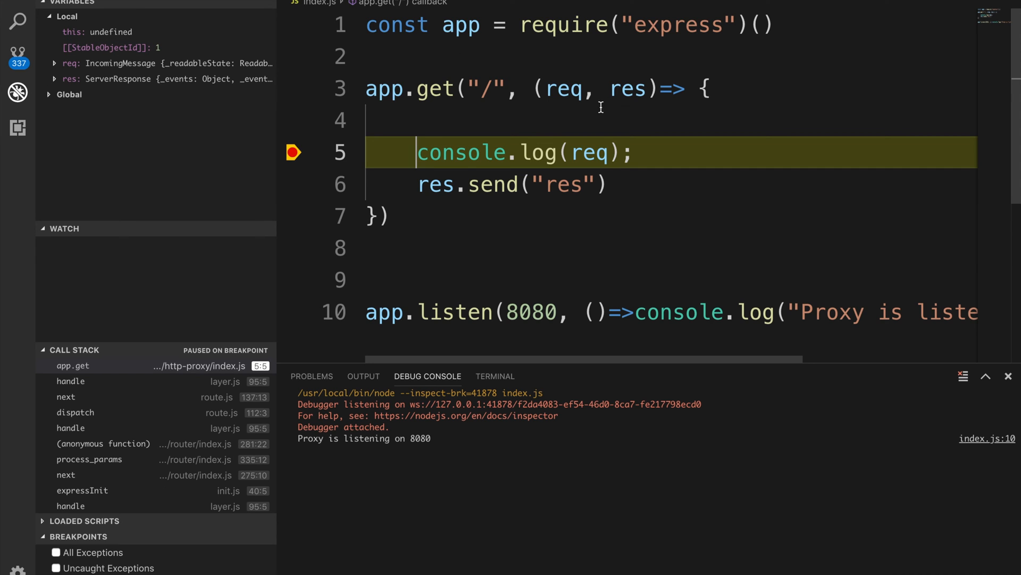
mouse_move(563, 89)
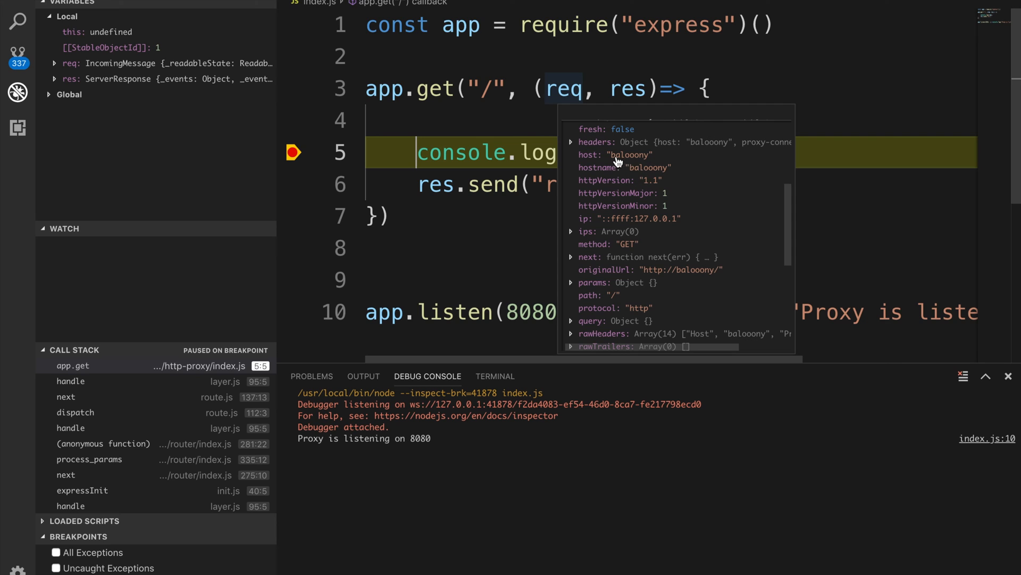
double_click(631, 154)
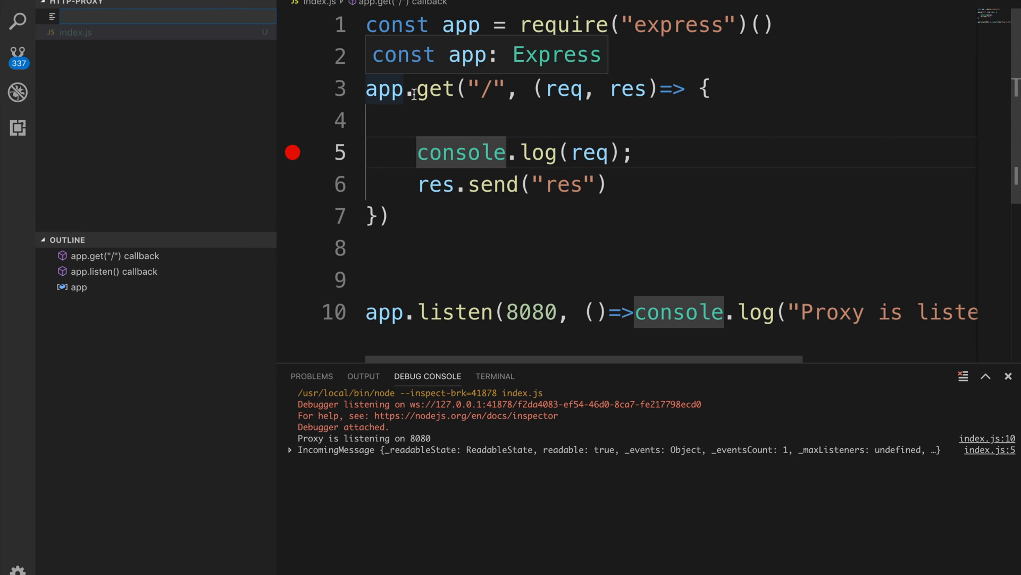
Create servicea.html with an <h1> reading THIS IS SERVICE A!!!
type("servicea.html")
type("<h1>")
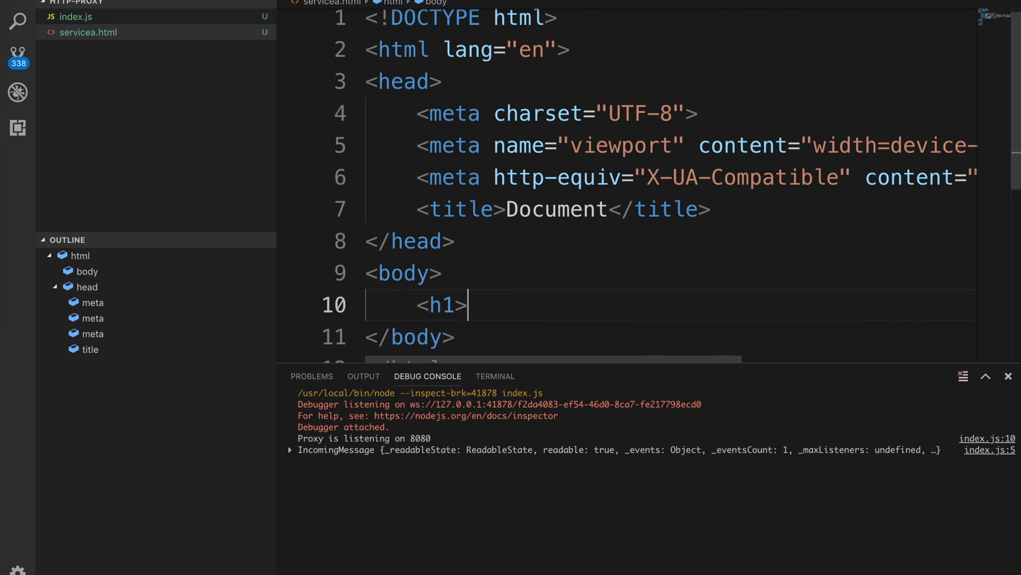
type("THIS IS SERV</h1>")
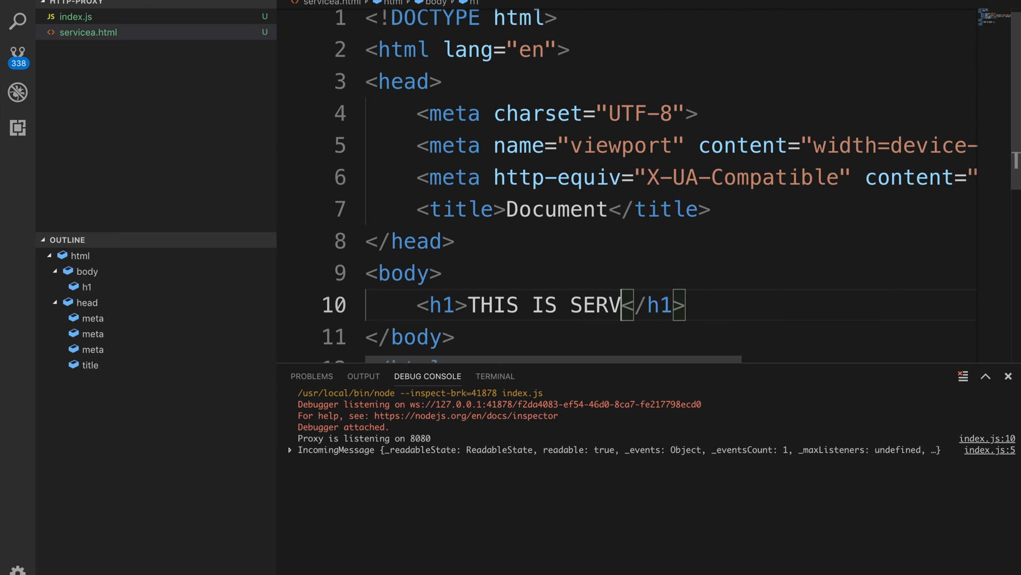
type("ICE A!!!")
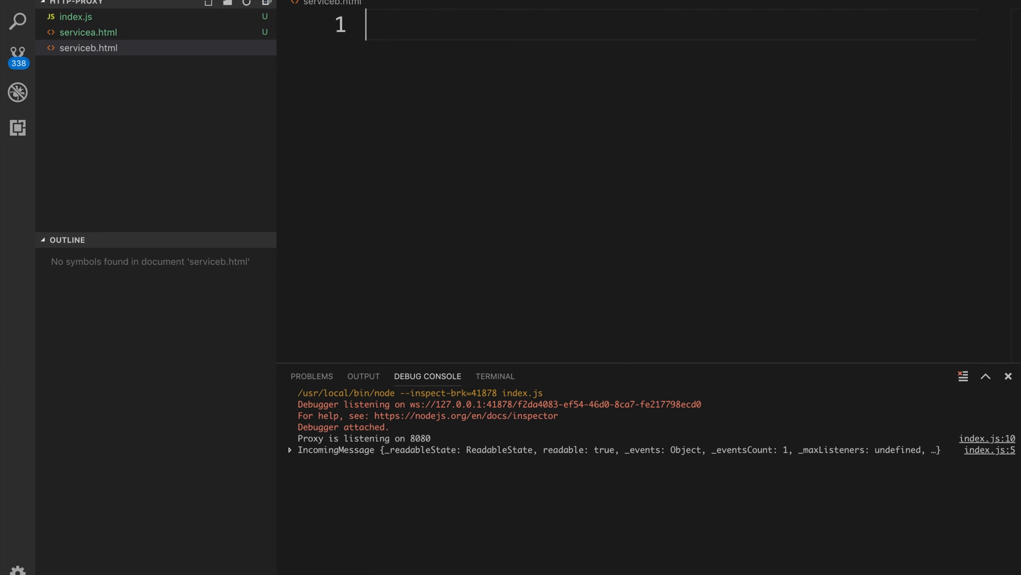
Create serviceb.html from the Emmet skeleton with an <h1> reading THIS IS SERVICE B.
type("html:6")
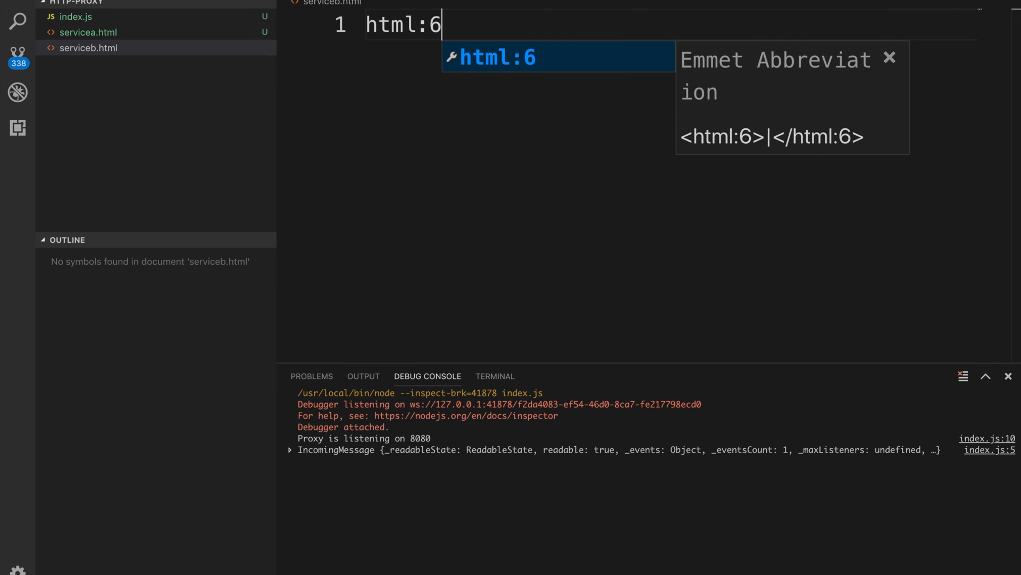
key("Tab")
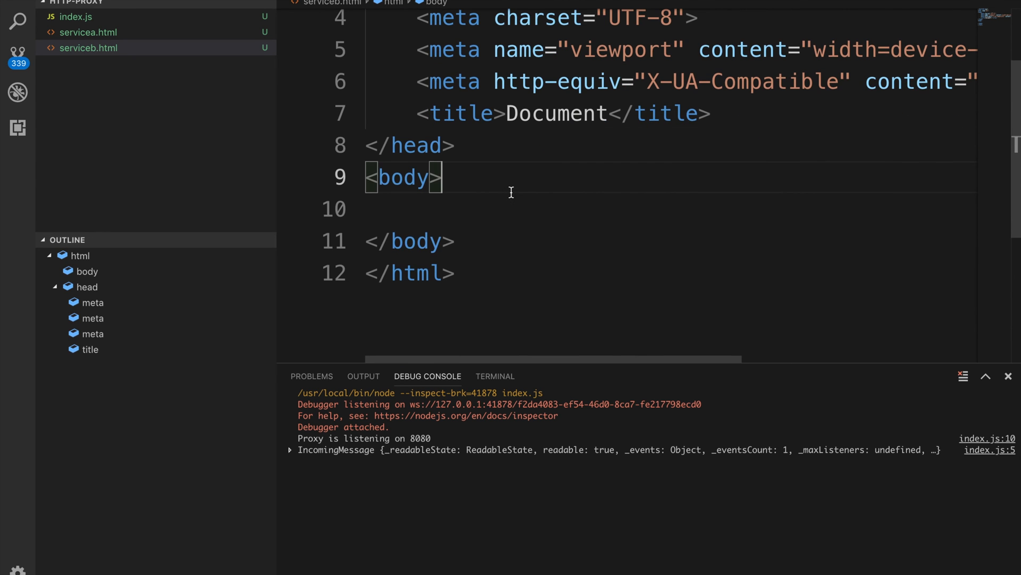
type("h1></h1>")
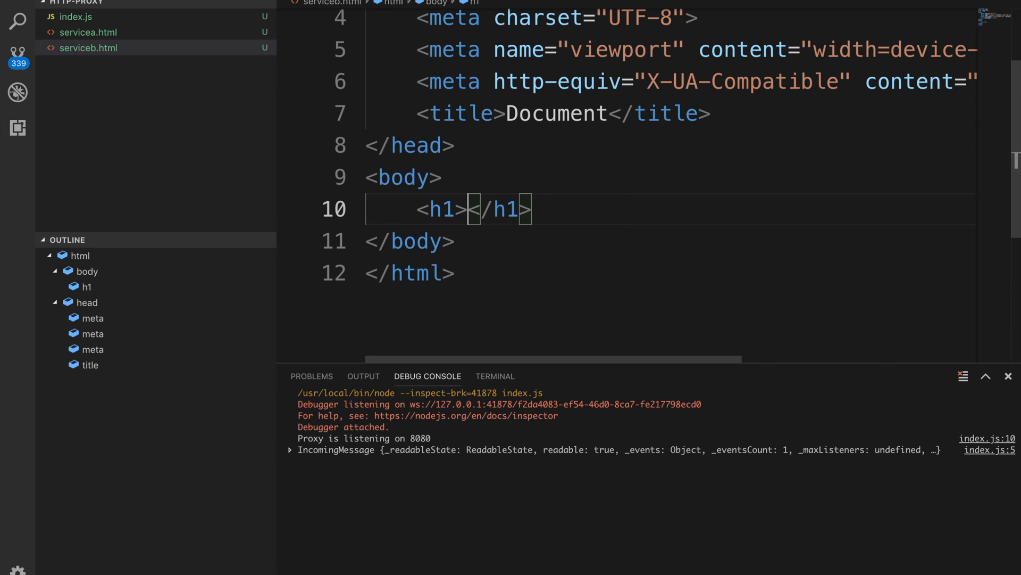
type("T")
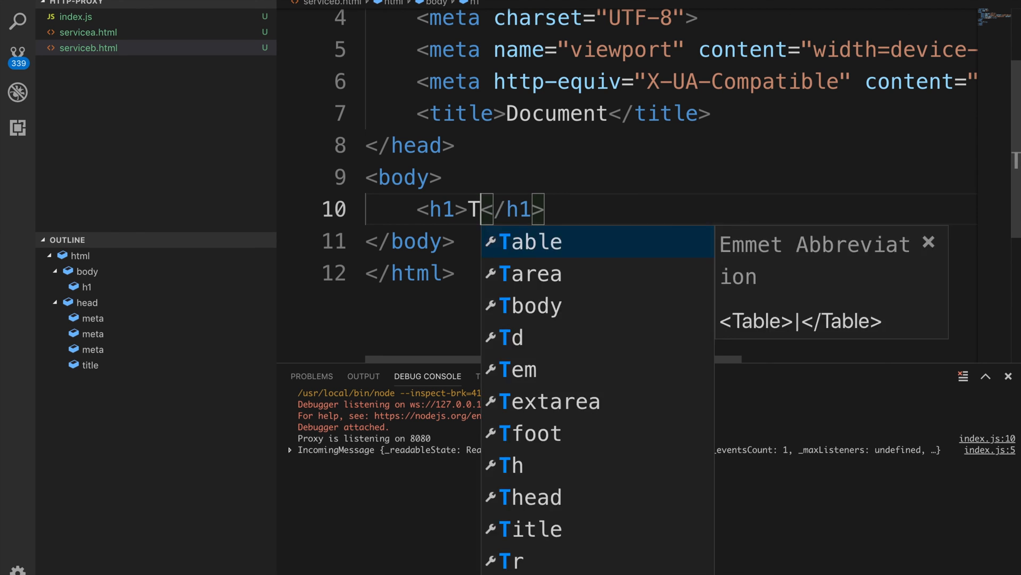
type("HIS IS SERVI")
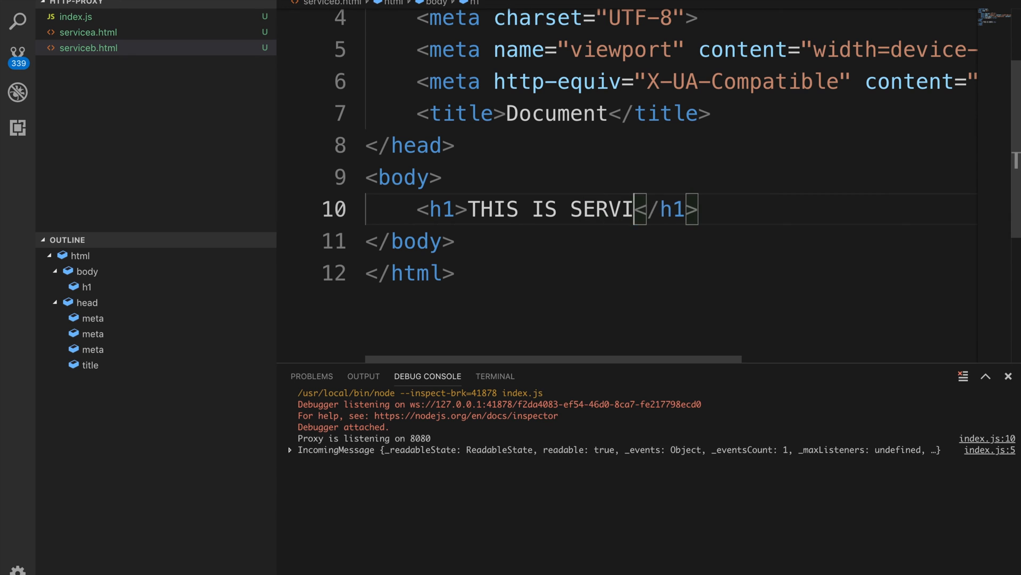
type("CE B")
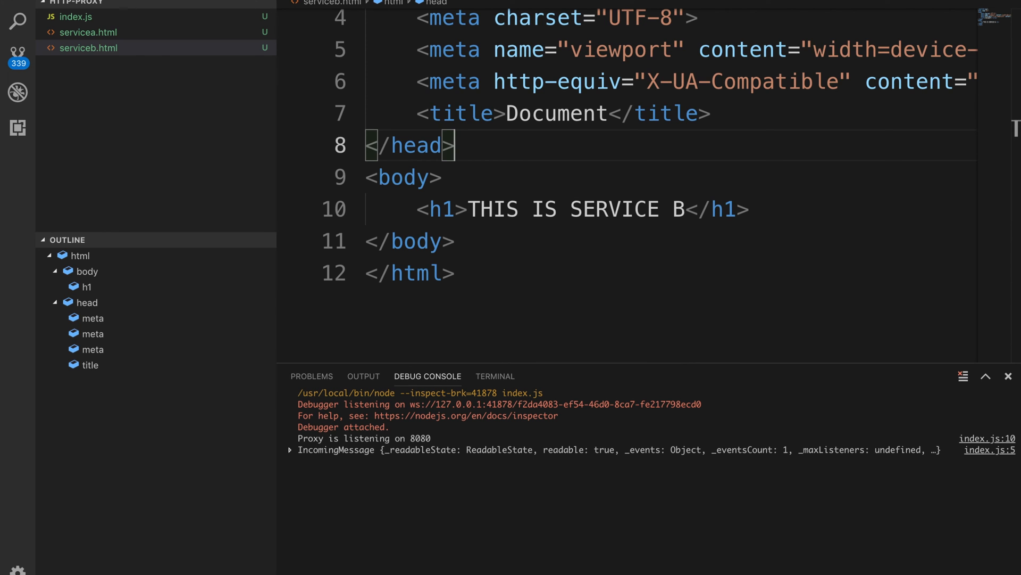
left_click(76, 16)
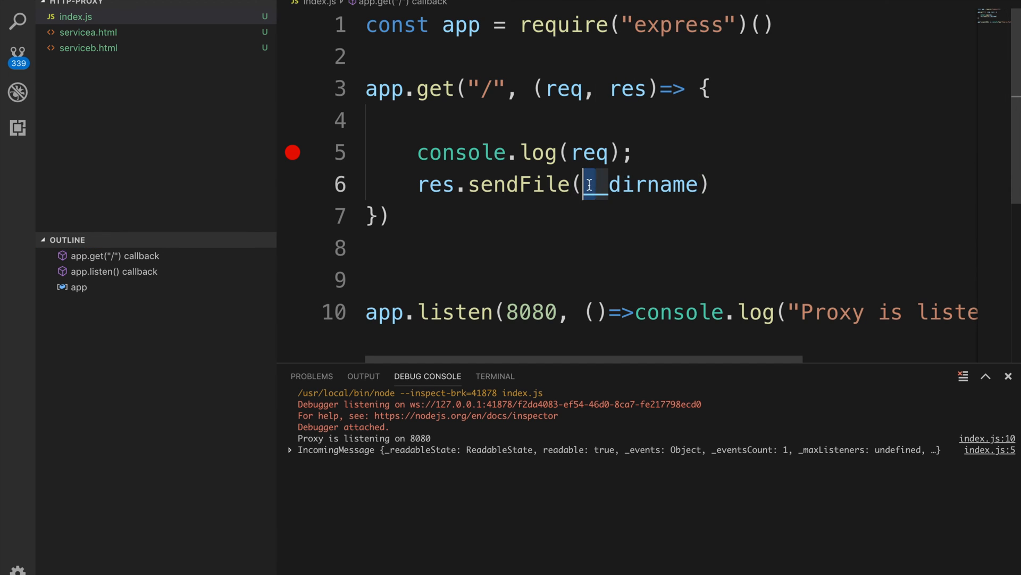
Make sendFile serve the template path `${__dirname}/${req.host}.html`.
type("`")
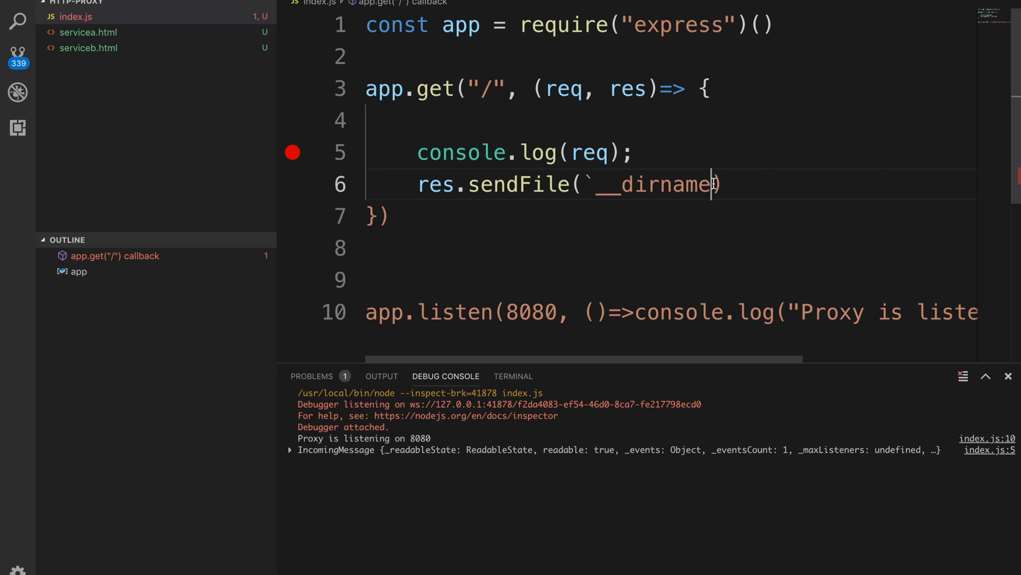
type("${")
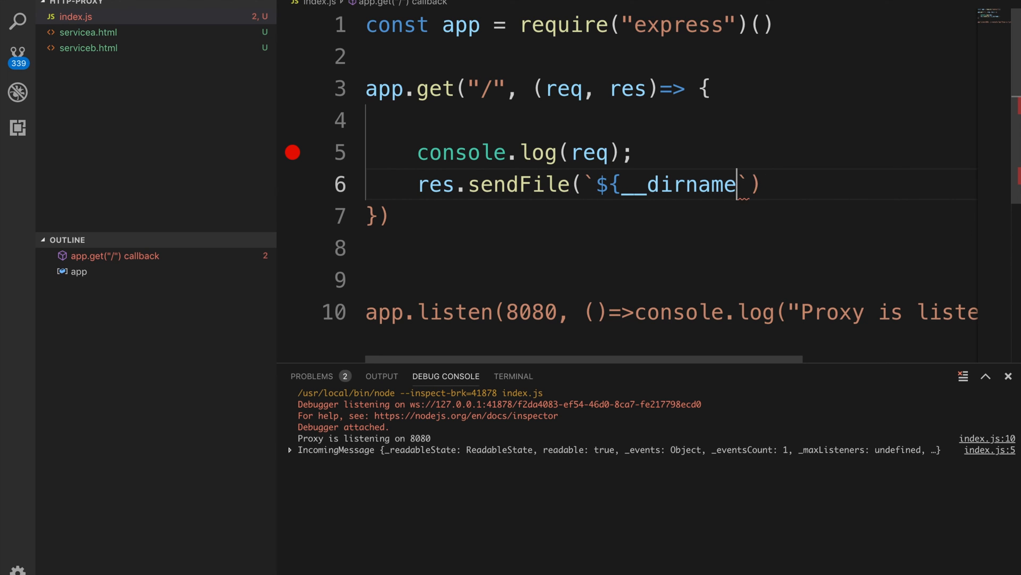
type("}/")
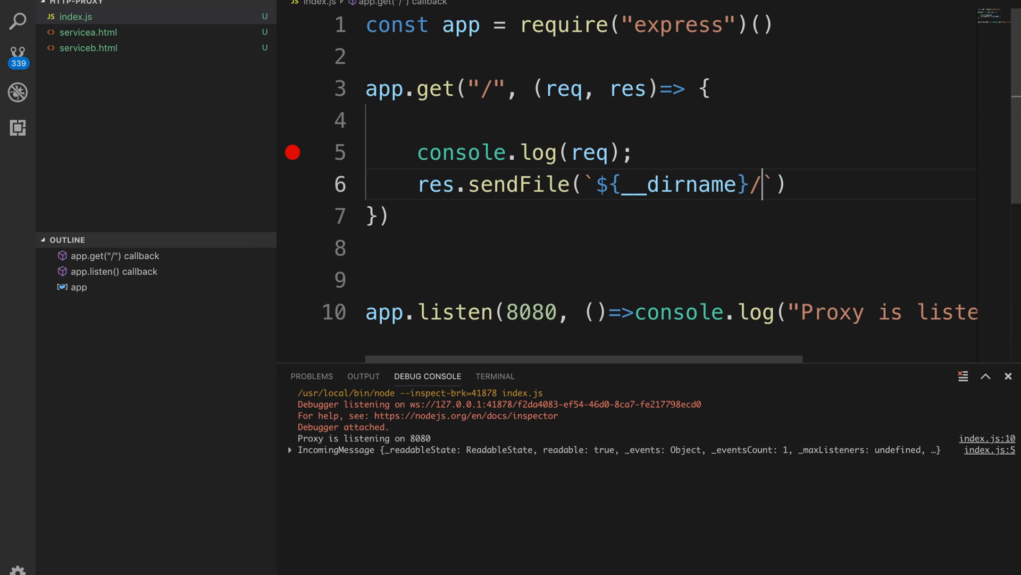
type("${}")
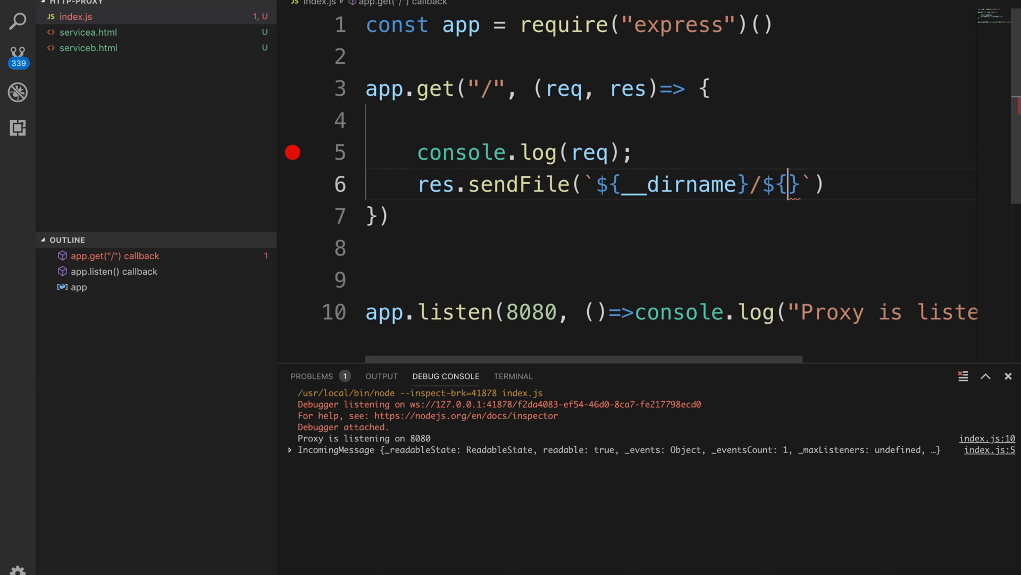
type("req.host")
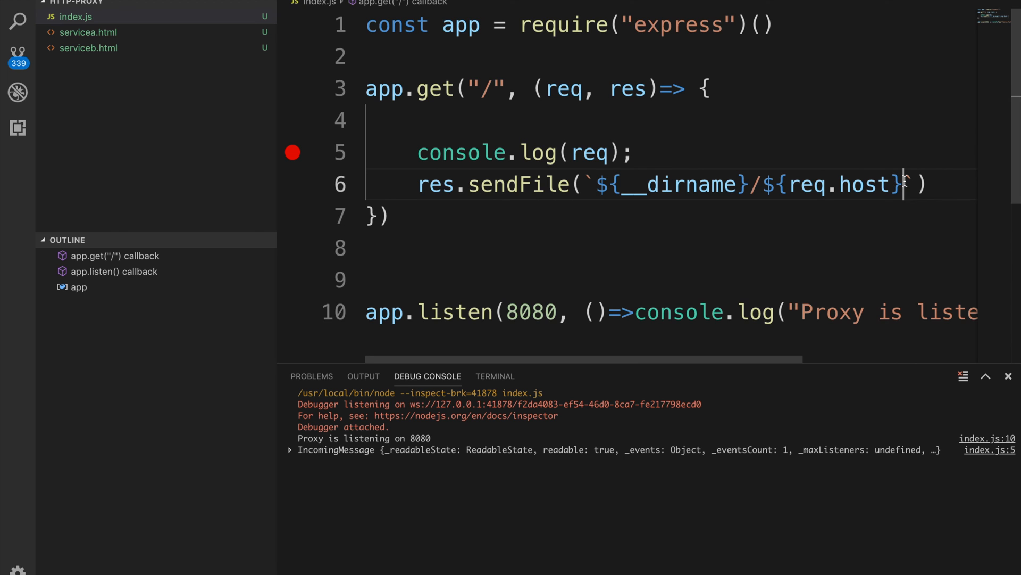
type(".html")
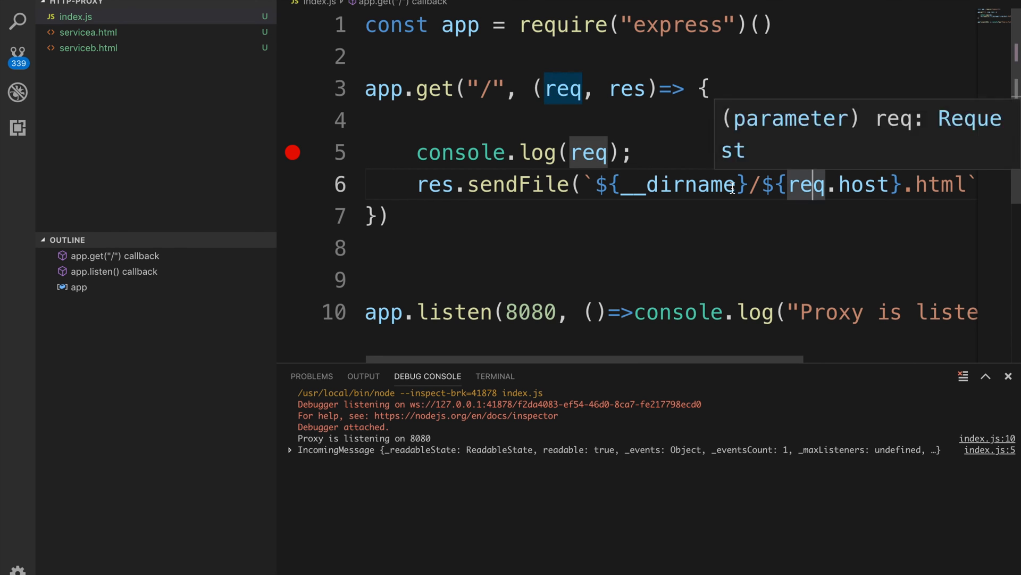
left_click_drag(766, 184, 903, 184)
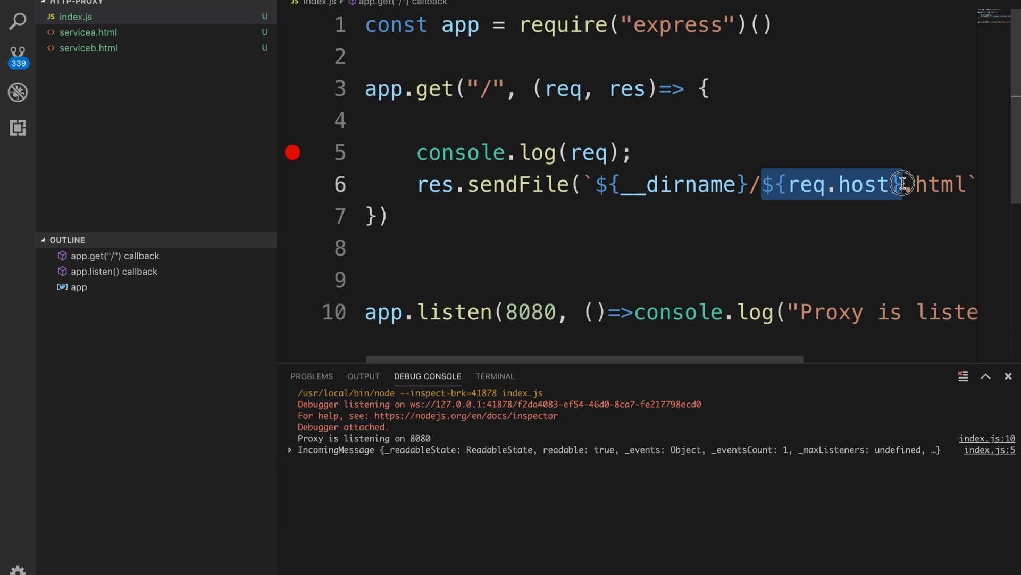
Review the servicea.html and serviceb.html pages, then return to index.js.
left_click(87, 32)
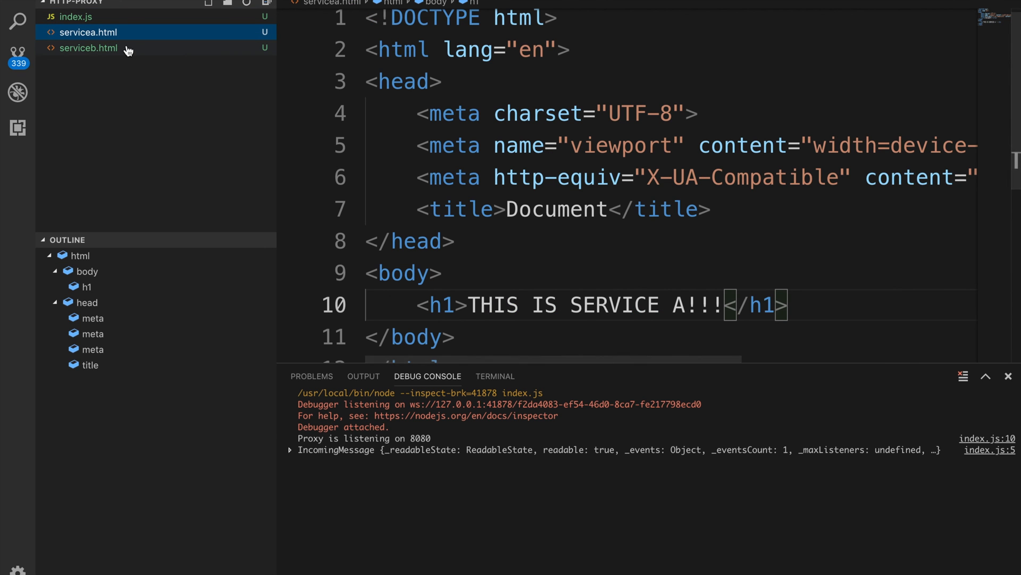
left_click(88, 47)
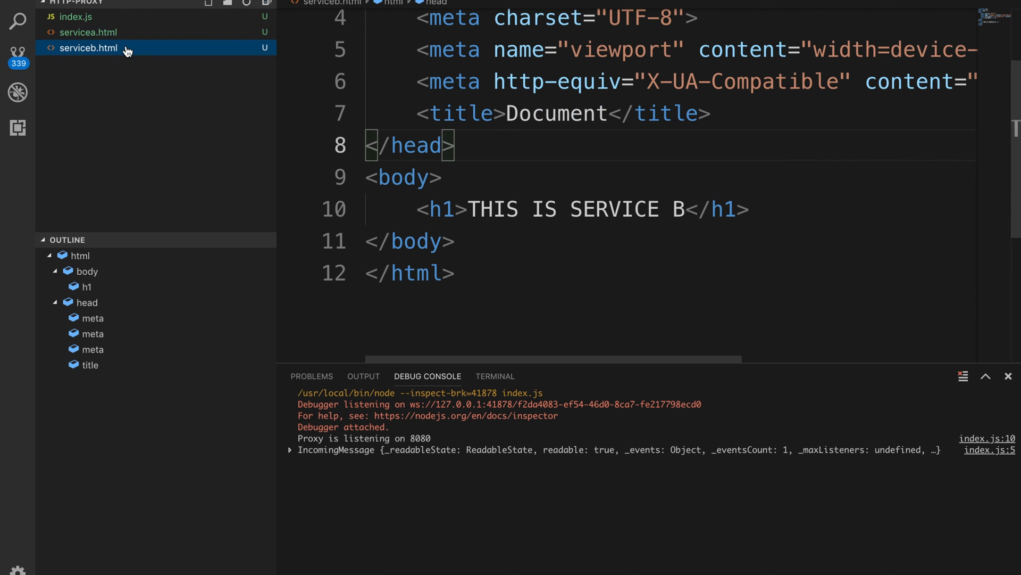
left_click(75, 16)
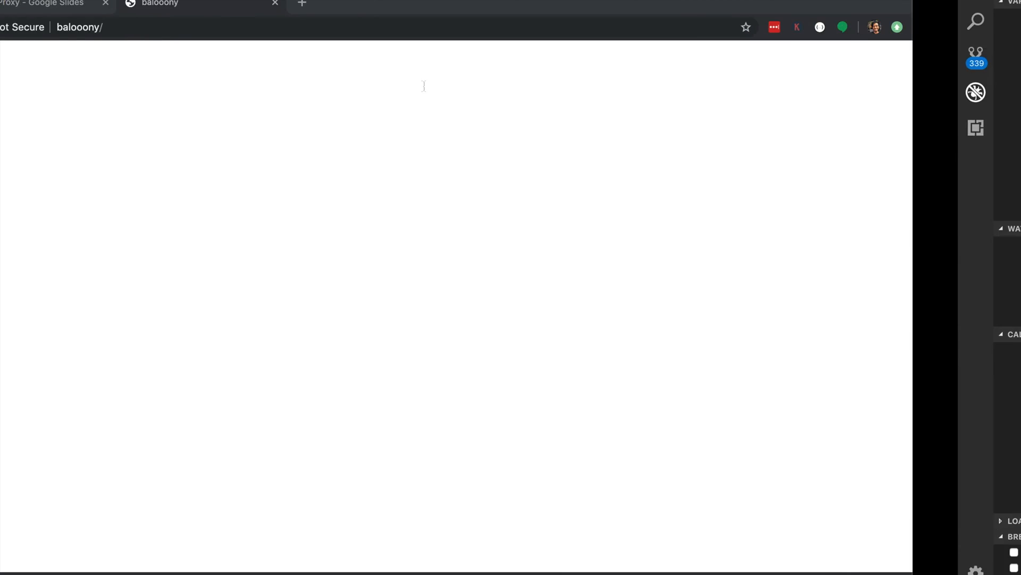
Request servicea/, continue past the breakpoint, then load balloony/ which hits a missing-file error.
type("servicea")
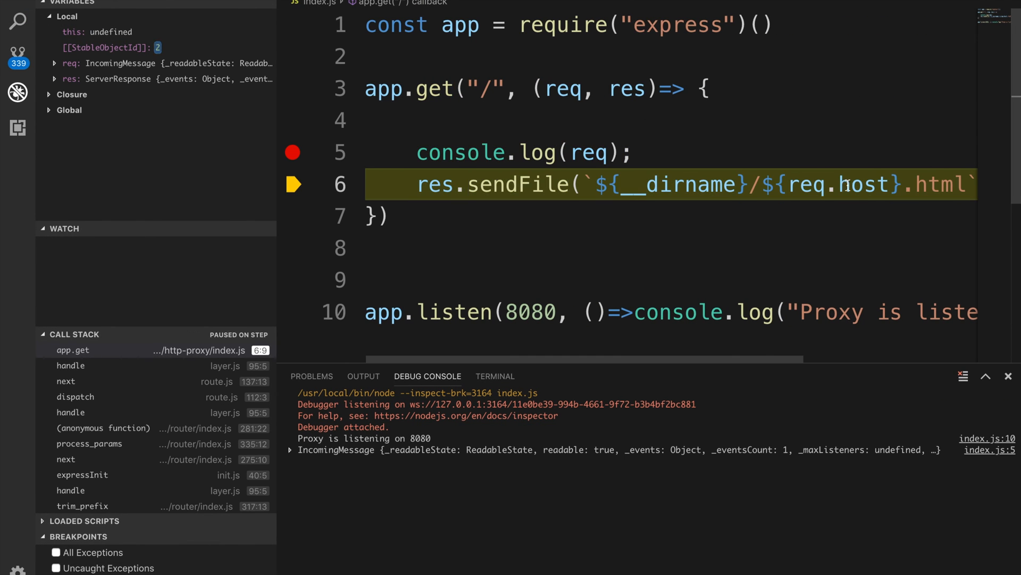
mouse_move(841, 184)
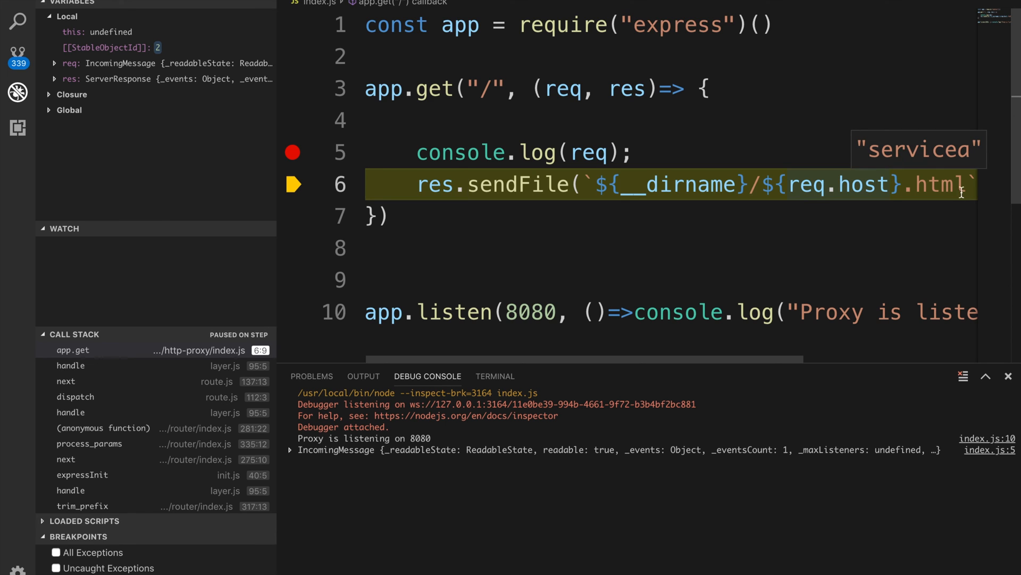
left_click(18, 21)
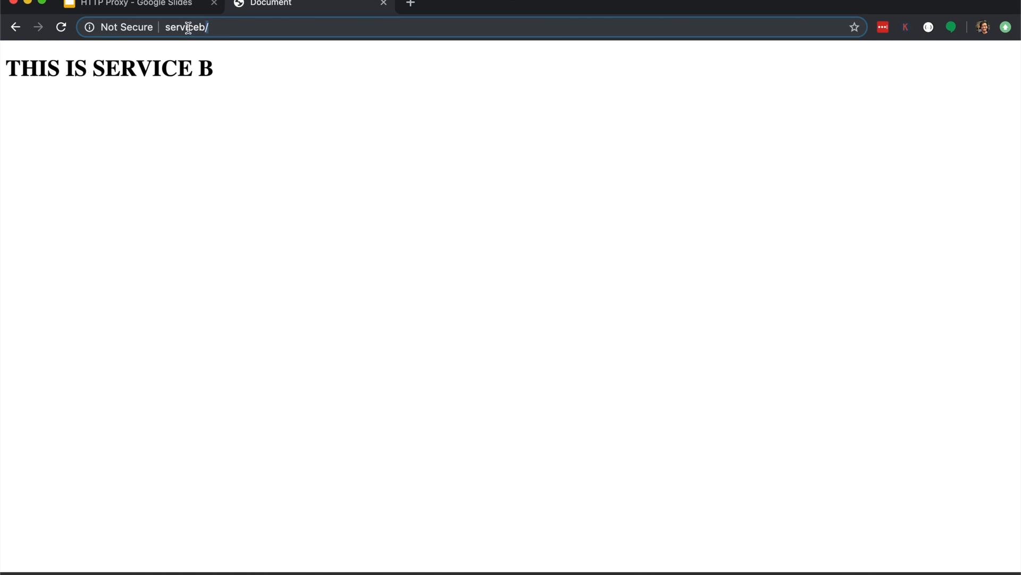
type("balloony/")
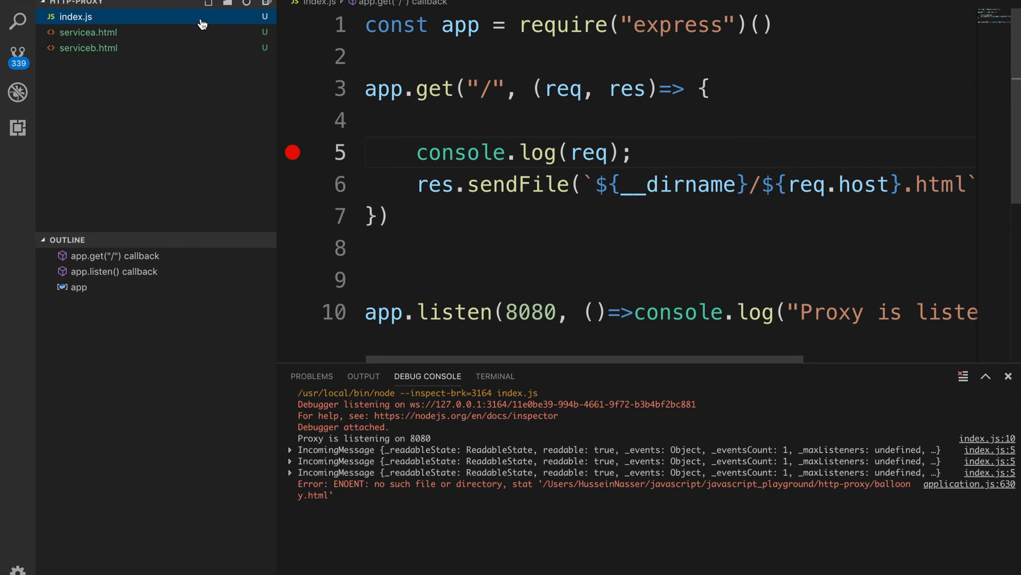
Create baloony.html with the HTML skeleton and body text BALOONY stuff.
type("balloo")
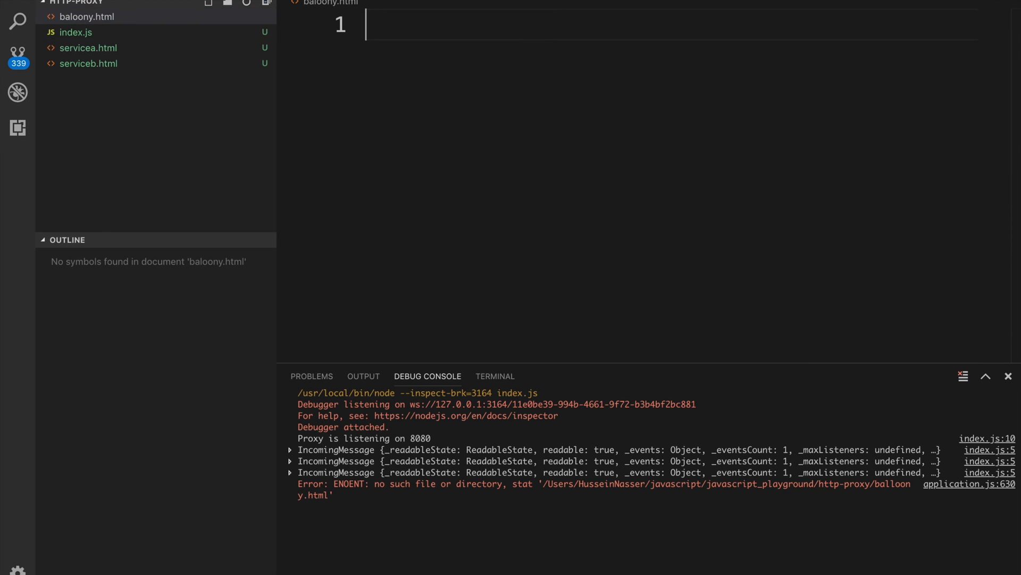
type("htmL")
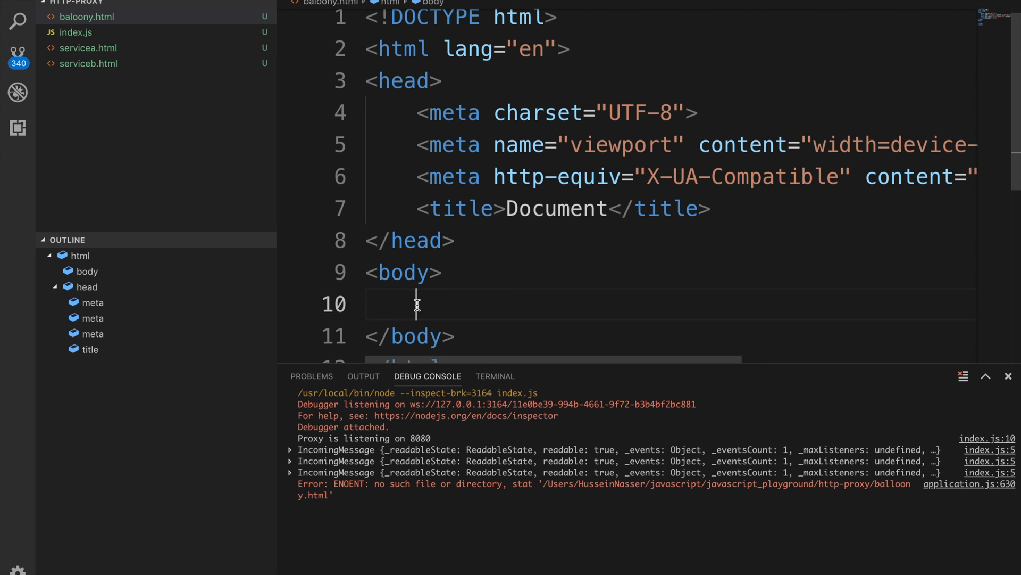
type("BALOONY stu")
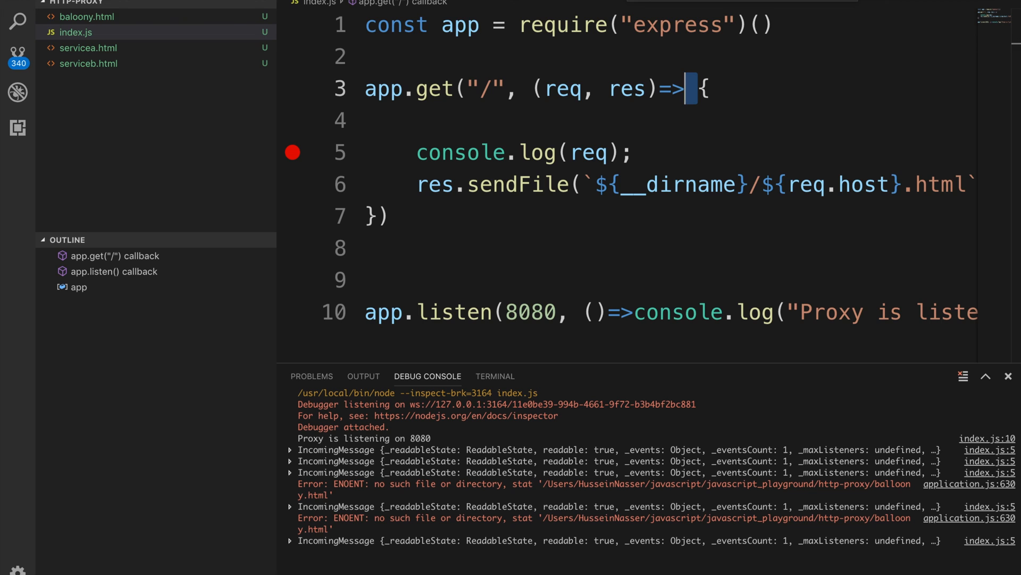
mouse_move(547, 5)
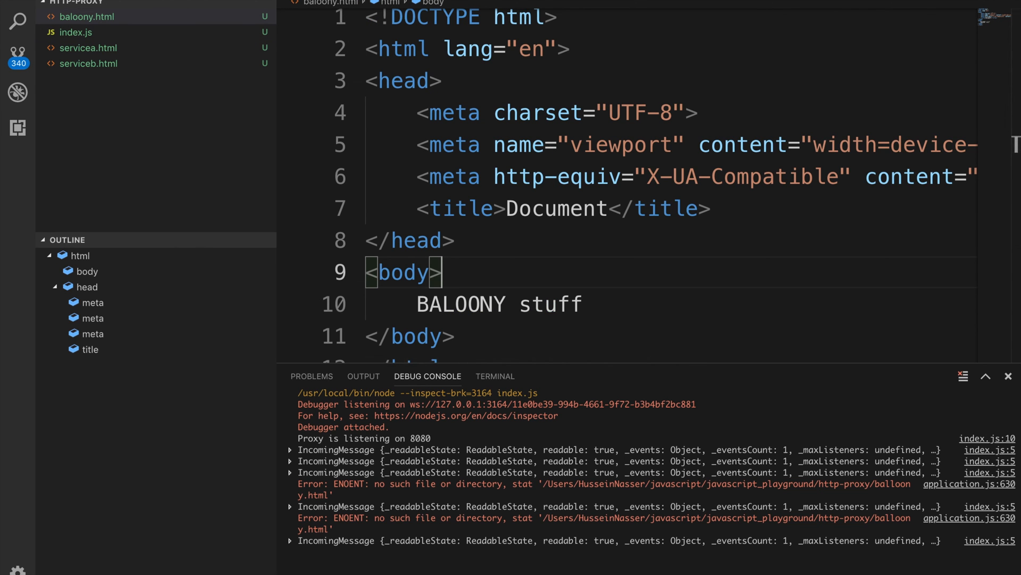
Reopen baloony.html to confirm its body reads BALOONY stuff.
left_click(76, 32)
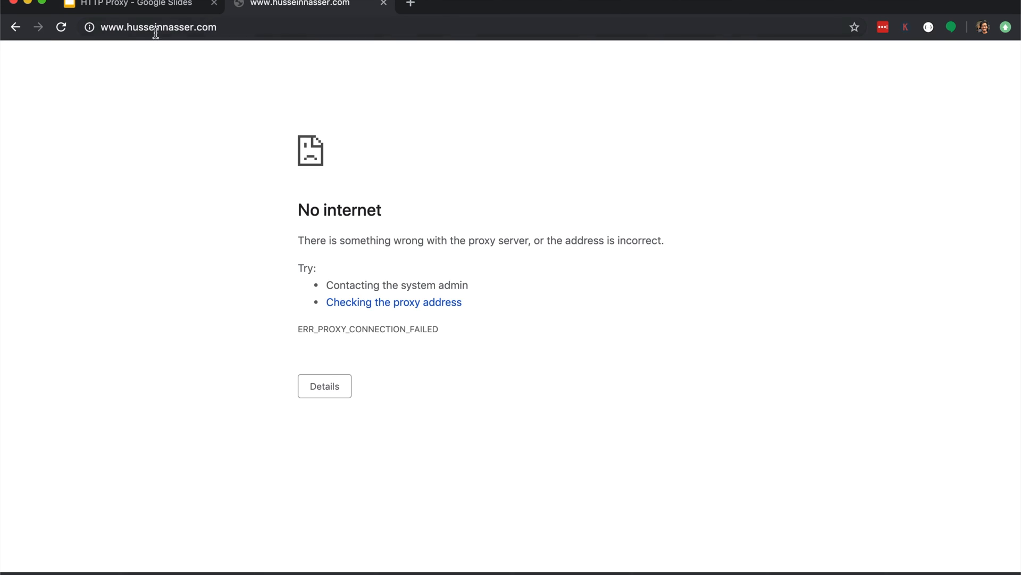
mouse_move(345, 46)
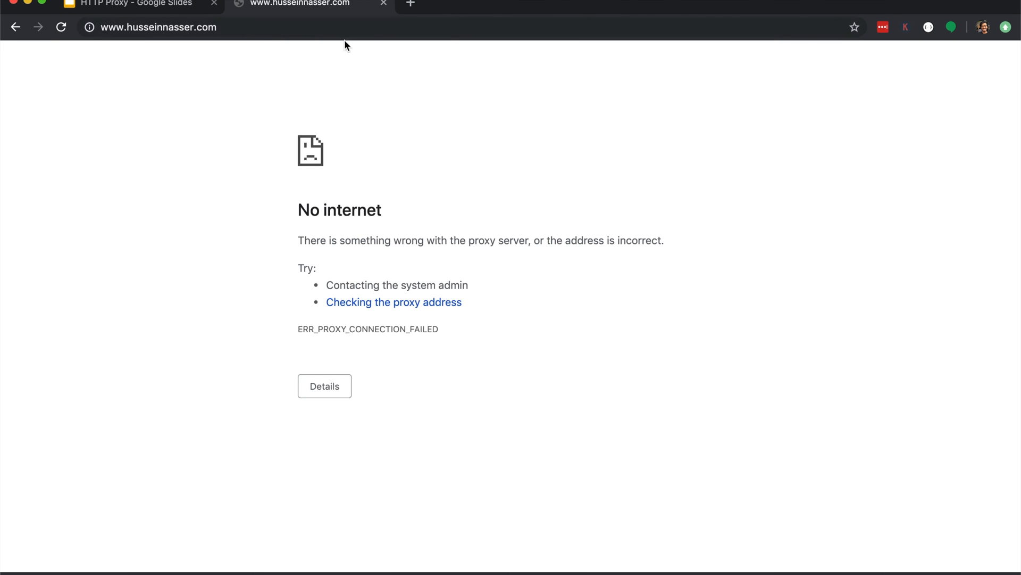
mouse_move(357, 69)
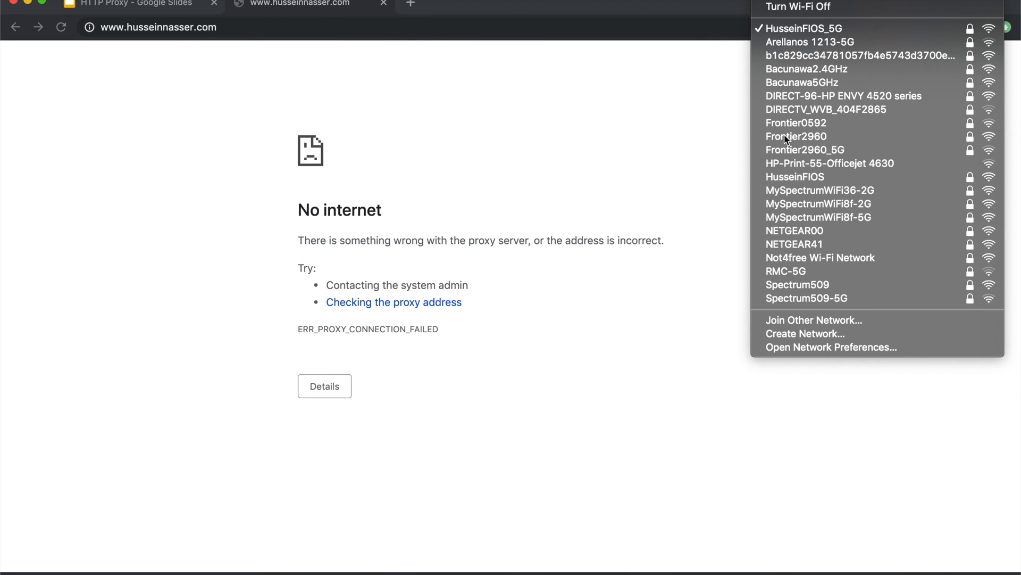
Reach the Wi-Fi Proxies settings where Web Proxy (HTTP) points to 127.0.0.1:8080.
left_click(830, 348)
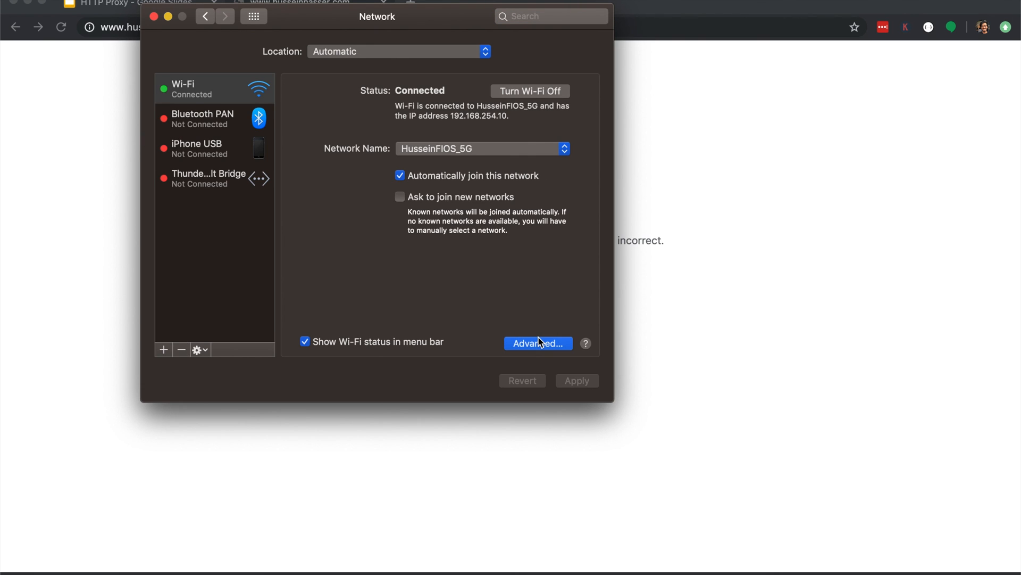
left_click(538, 344)
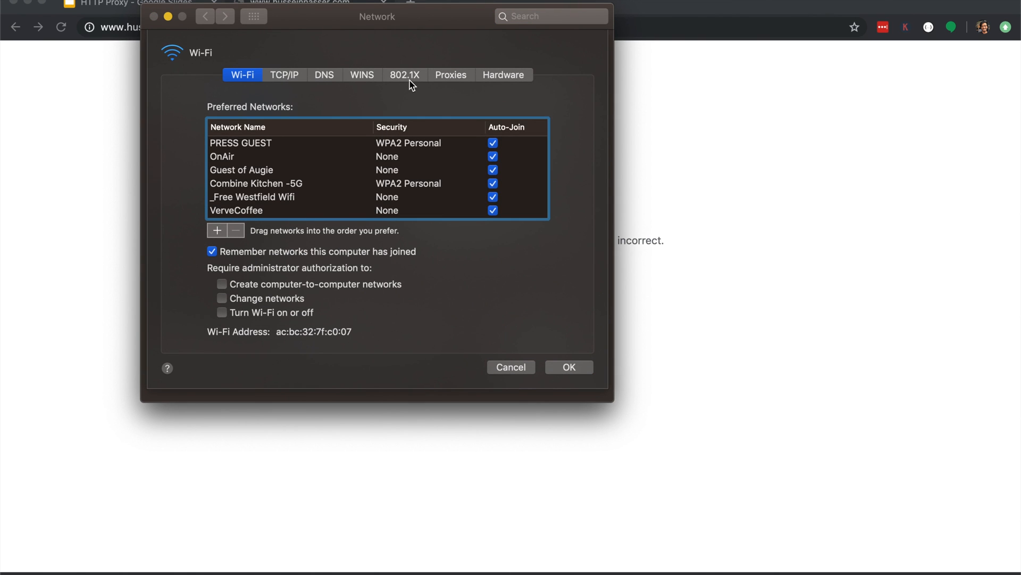
left_click(450, 74)
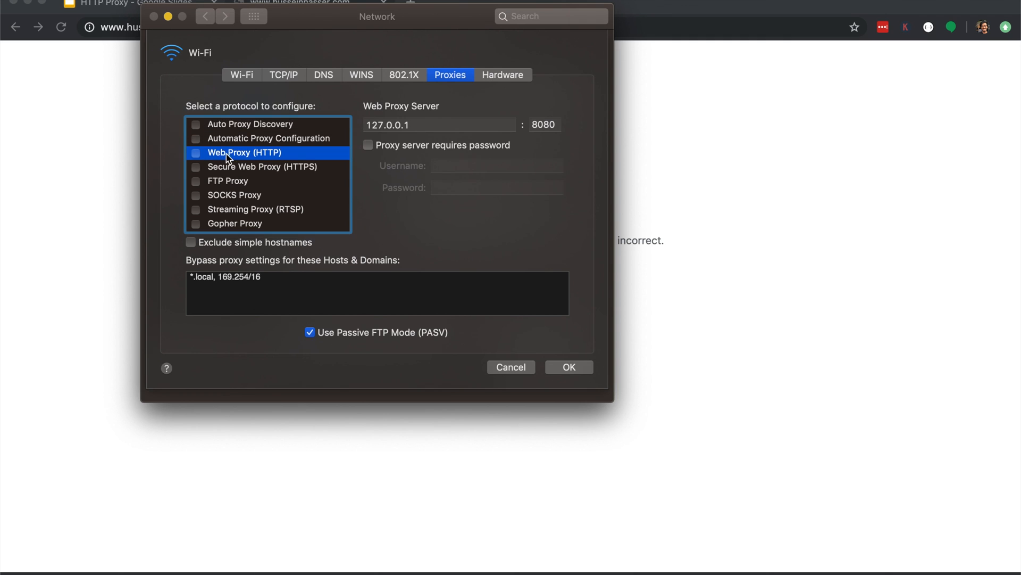